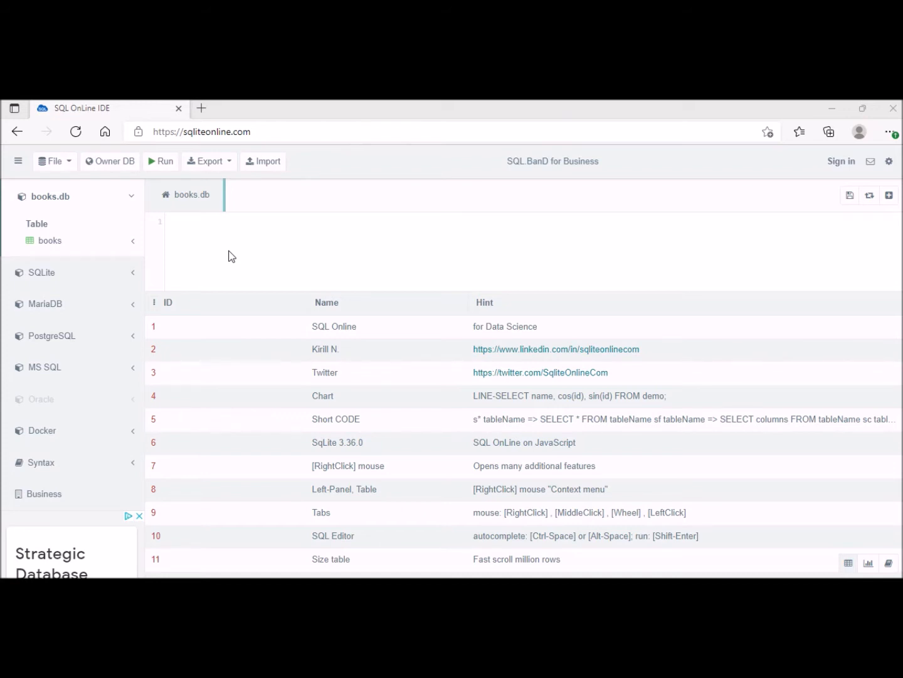
# Write SELECT * FROM books in the empty editor, accepting the SELECT and FROM suggestions
pyautogui.click(198, 223)
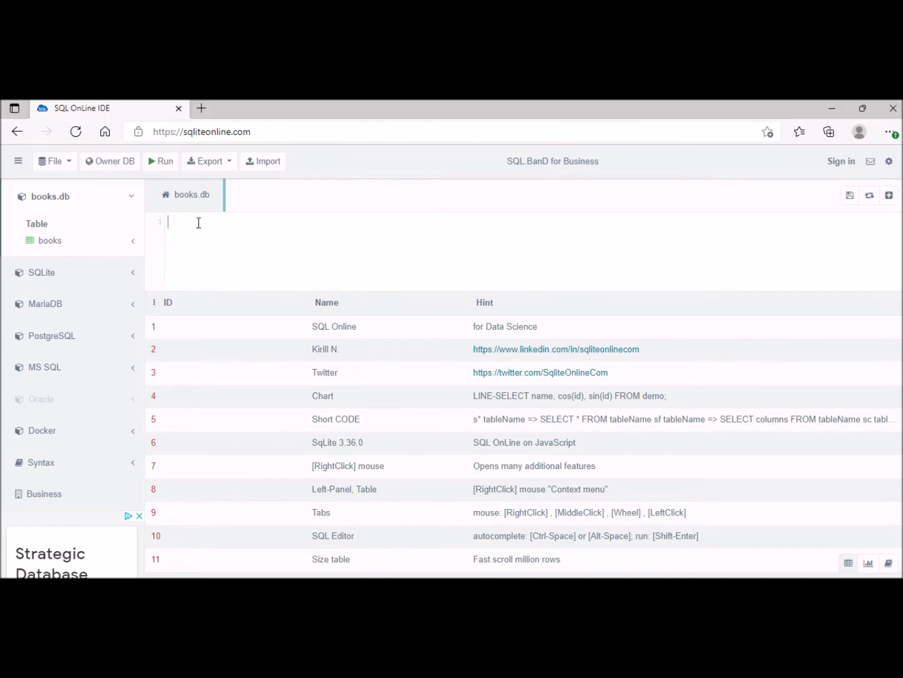
pyautogui.write('SE')
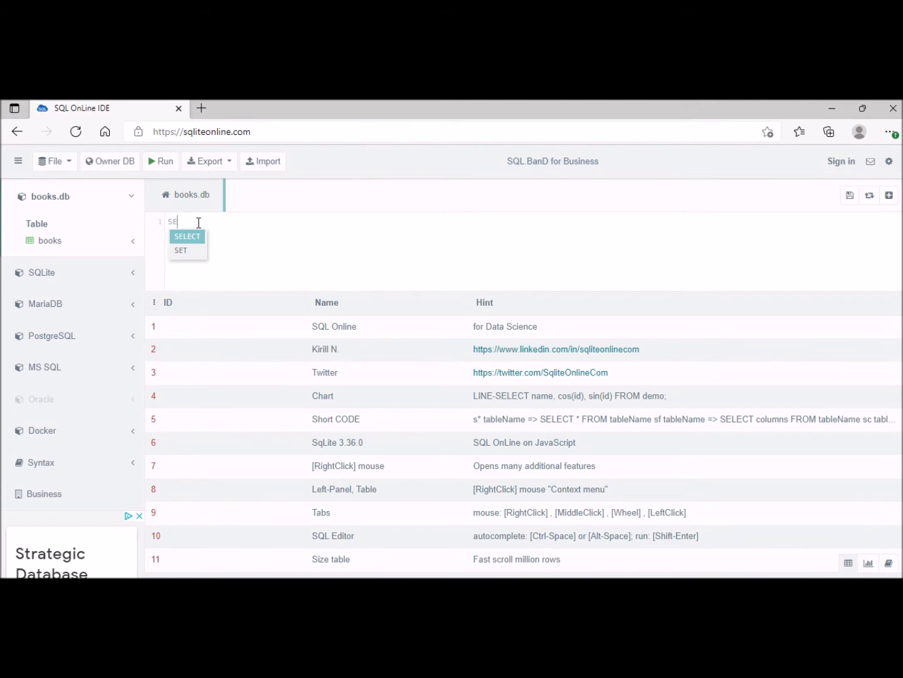
pyautogui.click(187, 236)
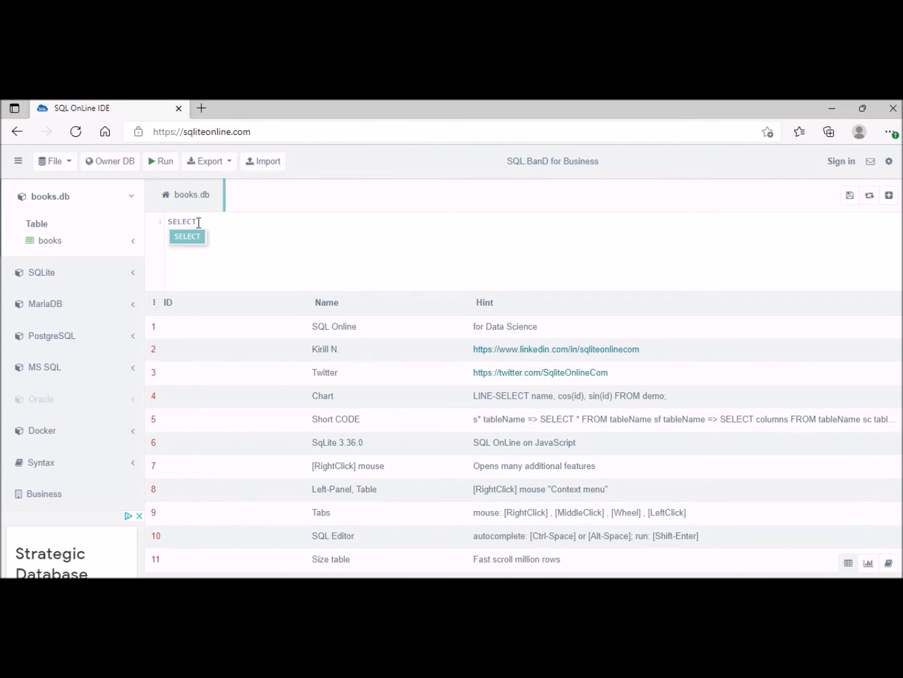
pyautogui.write('*')
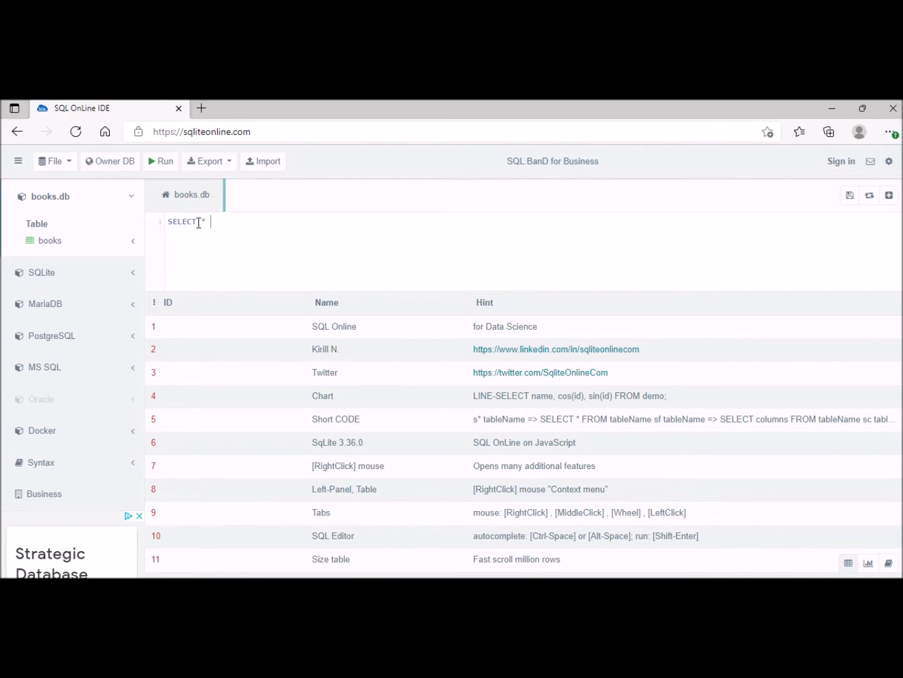
pyautogui.write('FRO')
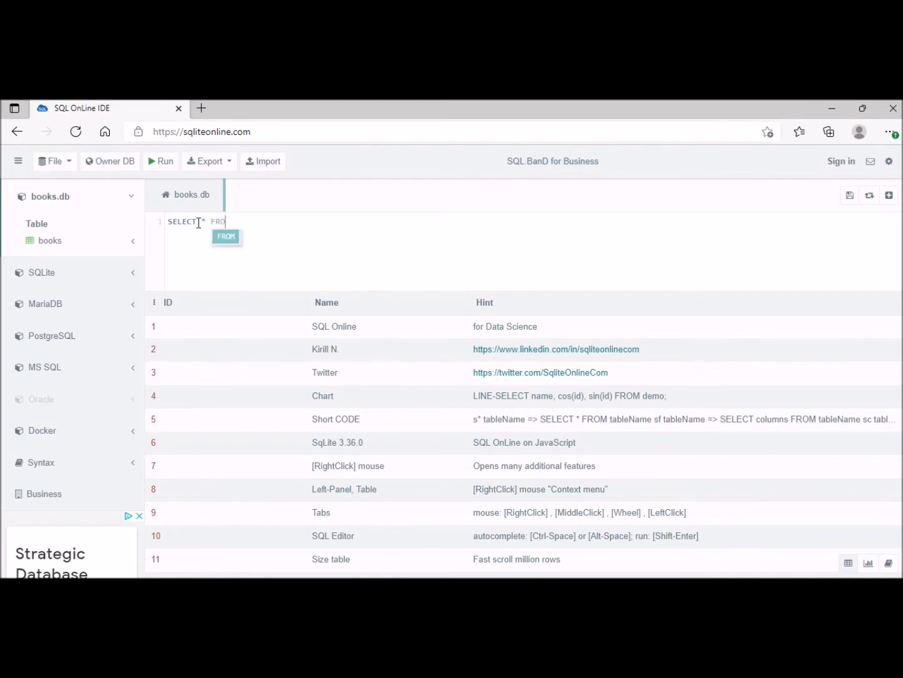
pyautogui.press('Tab')
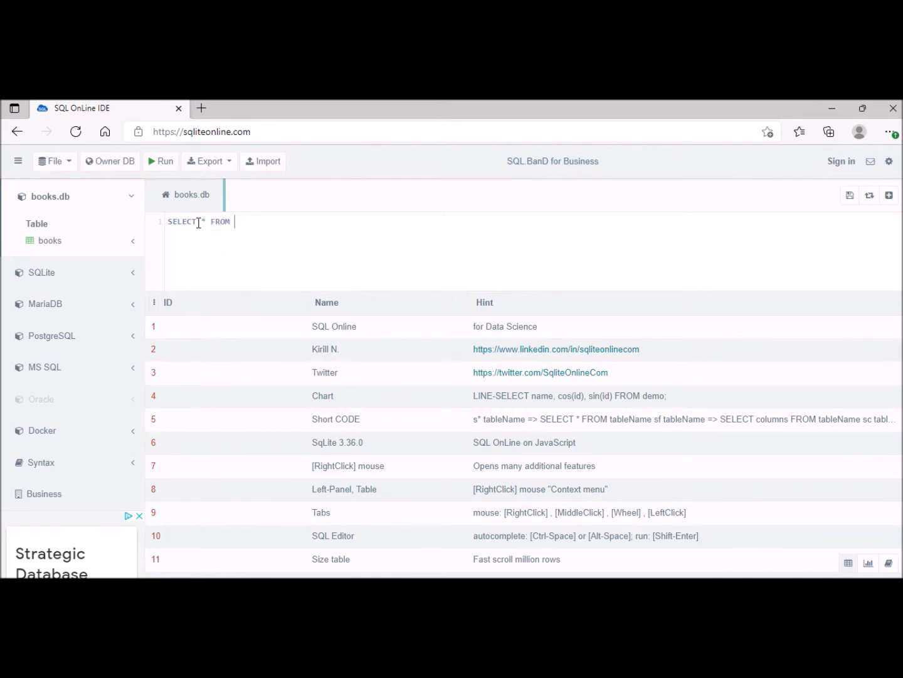
pyautogui.write('books')
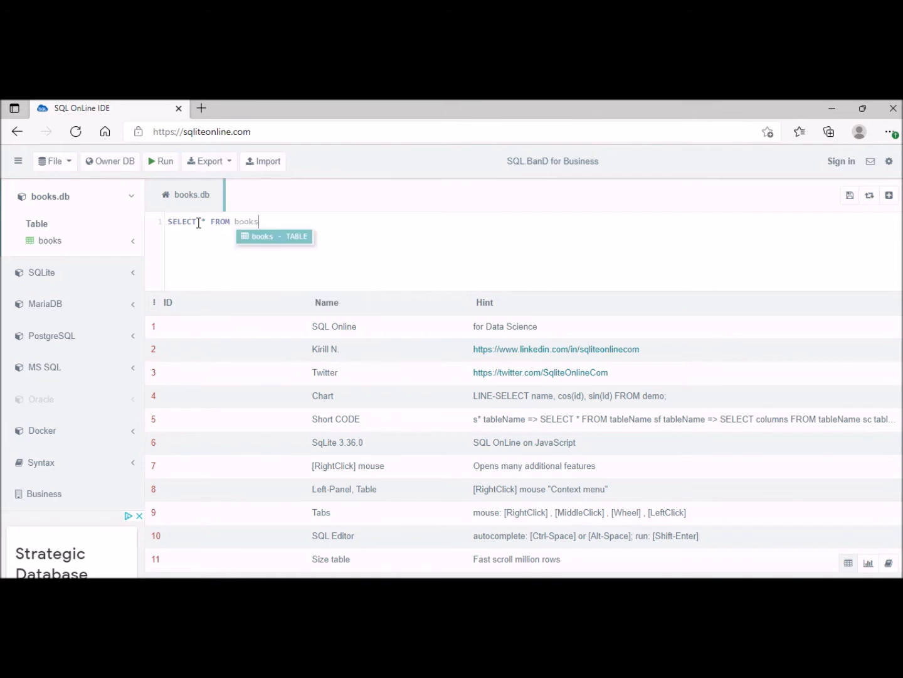
pyautogui.moveTo(182, 207)
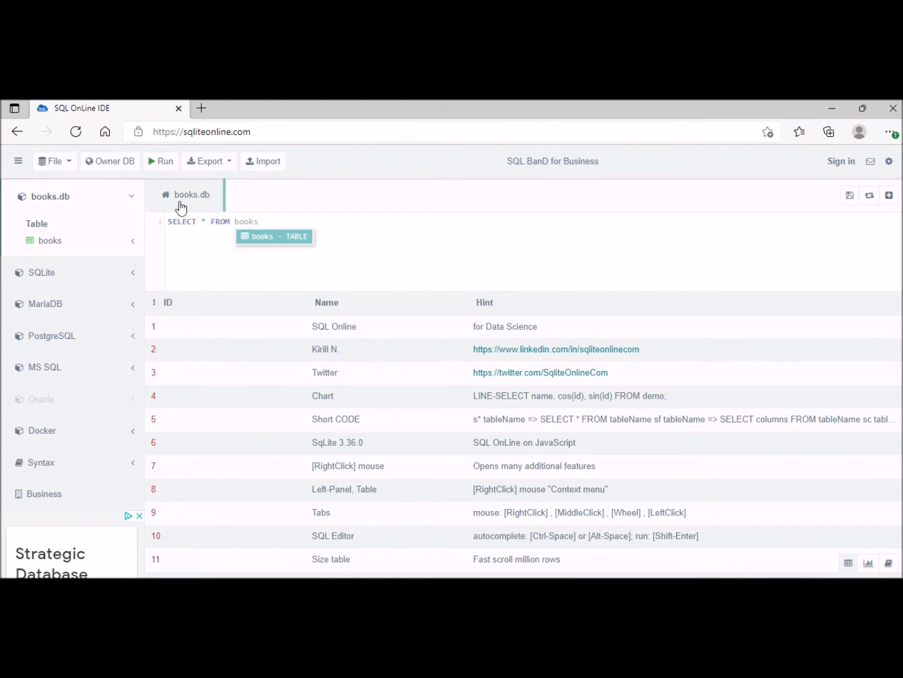
# Run SELECT * FROM books to list all eight rows
pyautogui.click(161, 160)
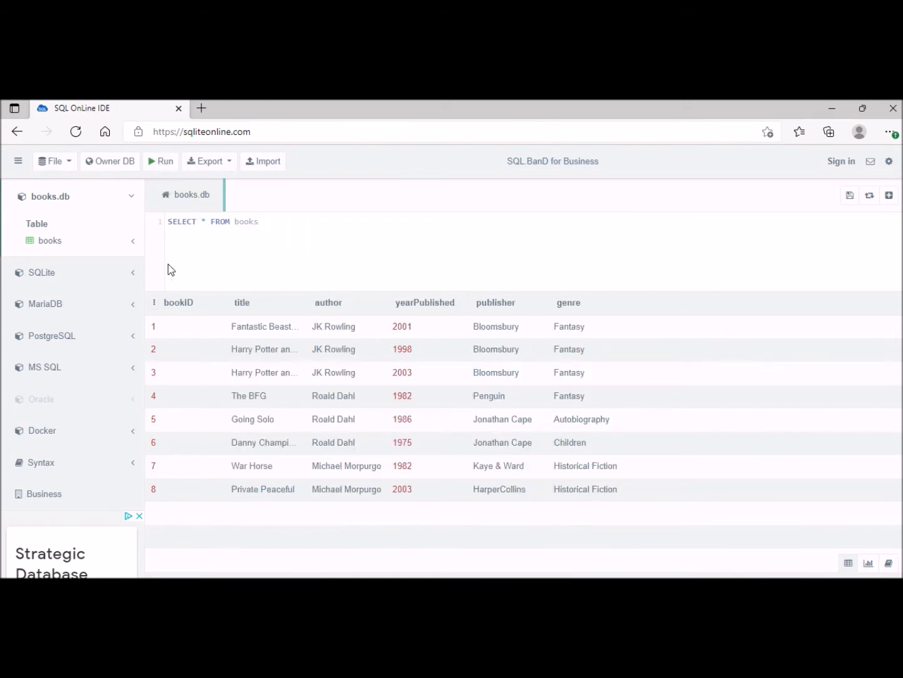
pyautogui.moveTo(182, 287)
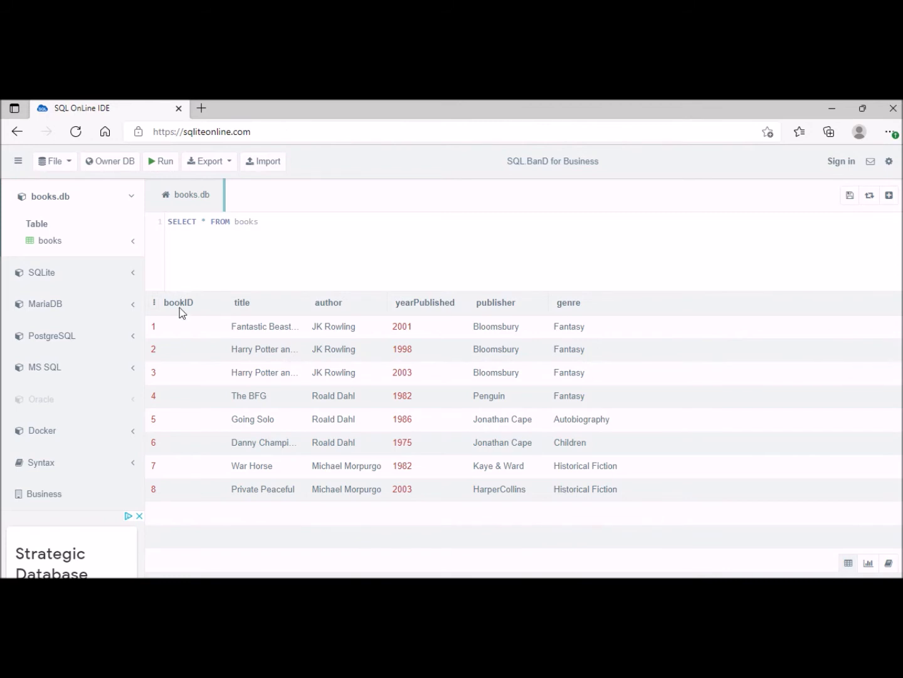
pyautogui.moveTo(483, 309)
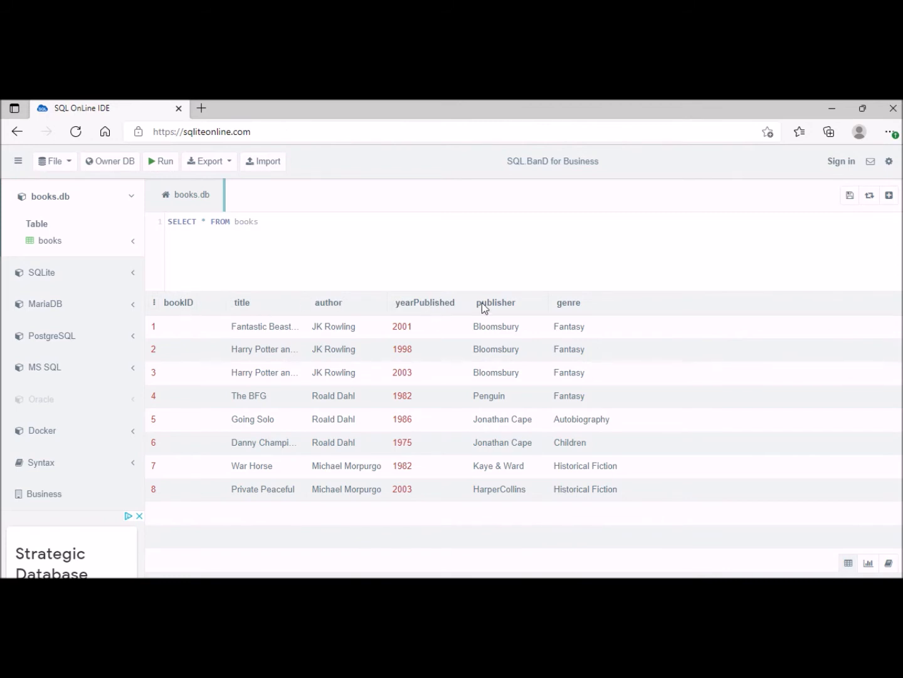
pyautogui.moveTo(392, 342)
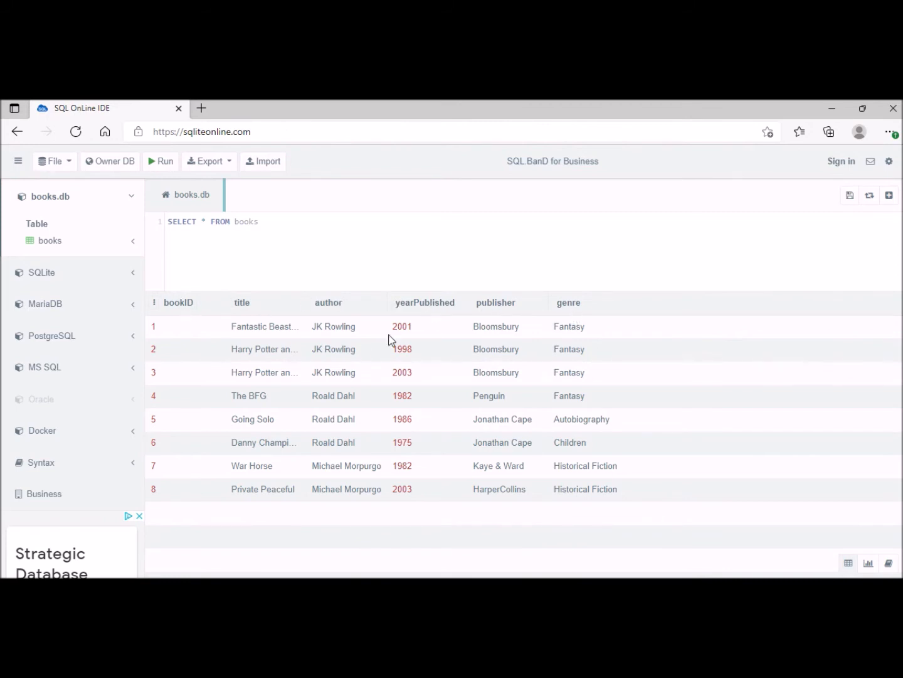
pyautogui.moveTo(296, 394)
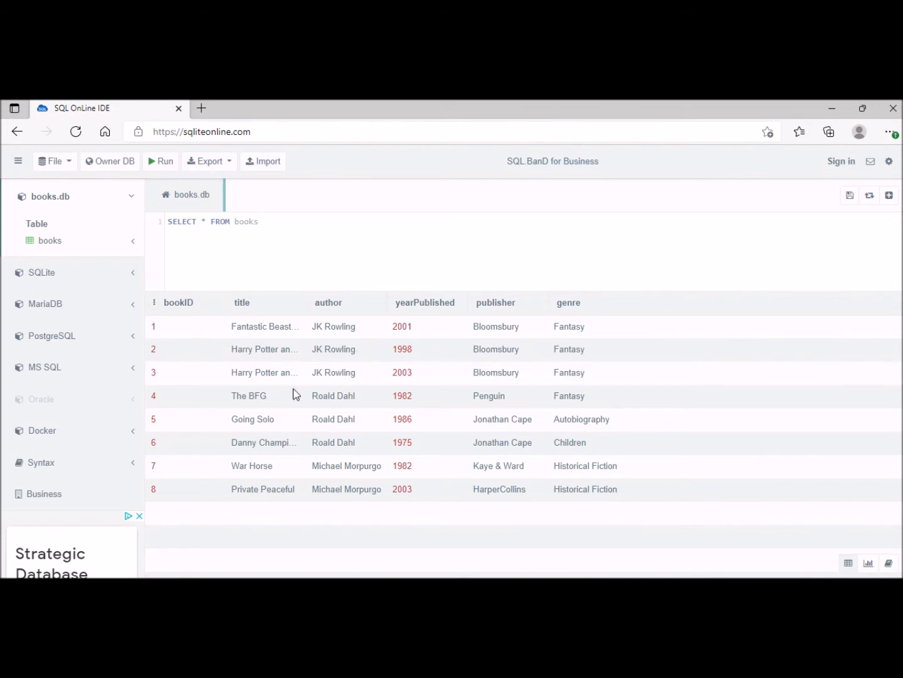
pyautogui.moveTo(427, 370)
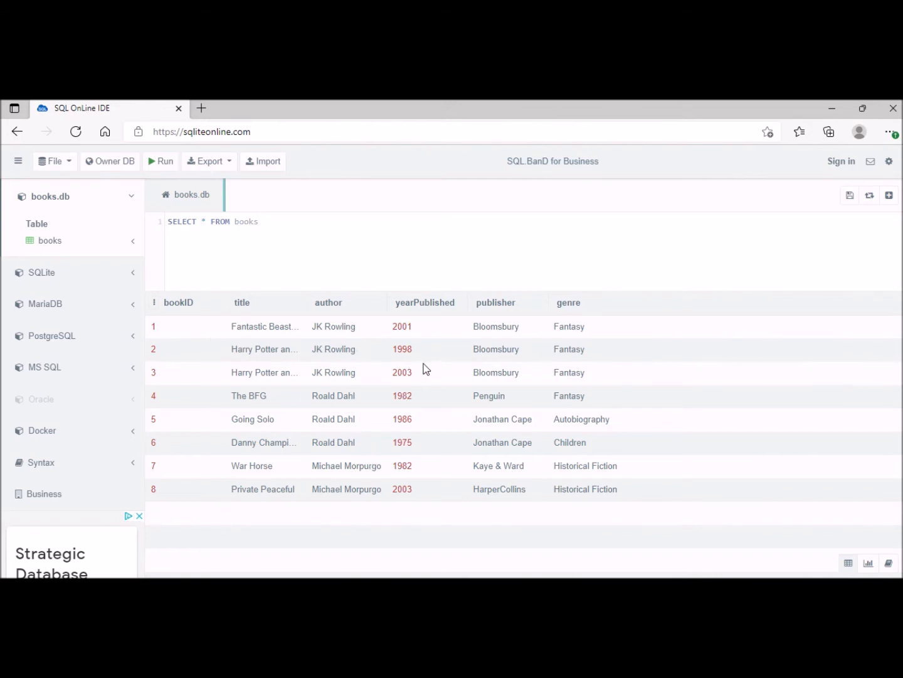
pyautogui.moveTo(408, 336)
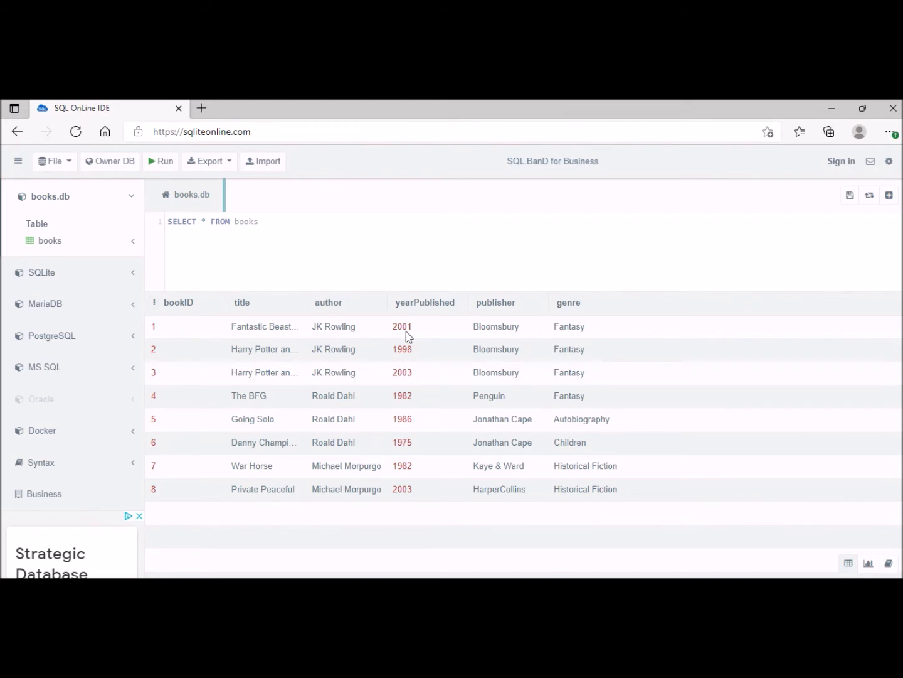
pyautogui.moveTo(589, 324)
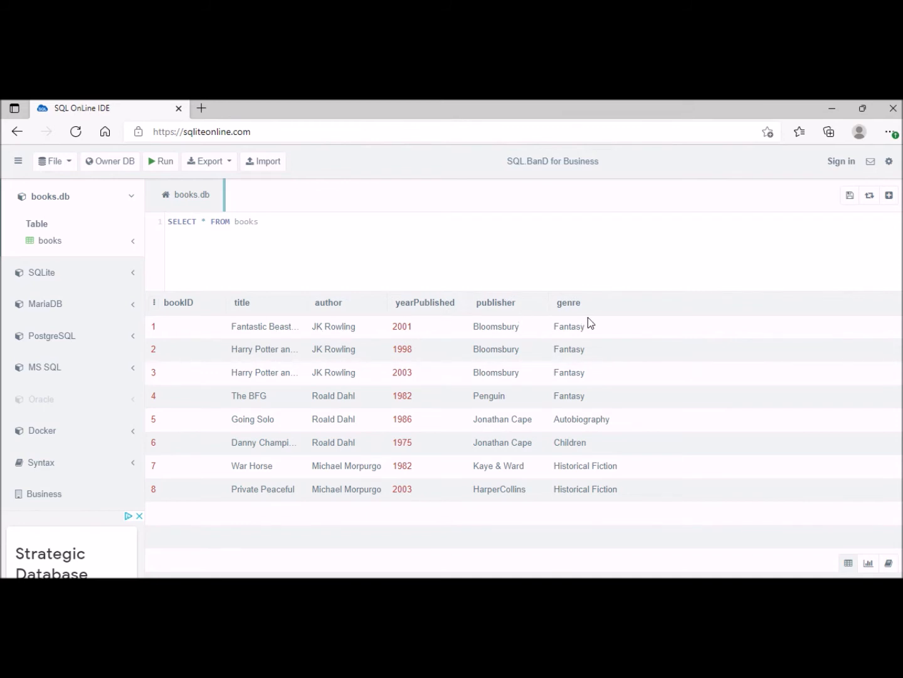
pyautogui.moveTo(592, 320)
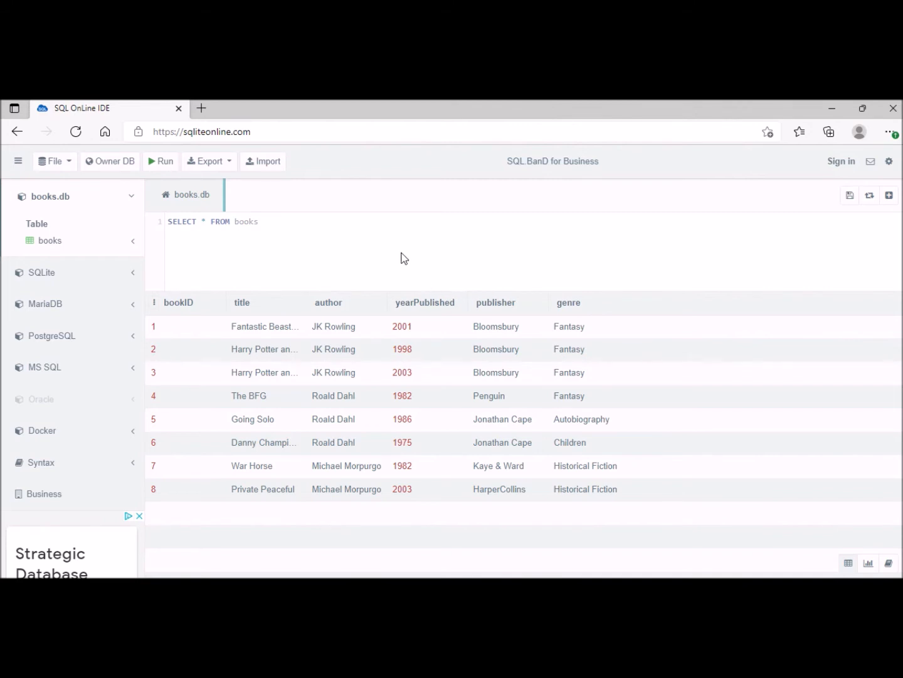
pyautogui.moveTo(223, 281)
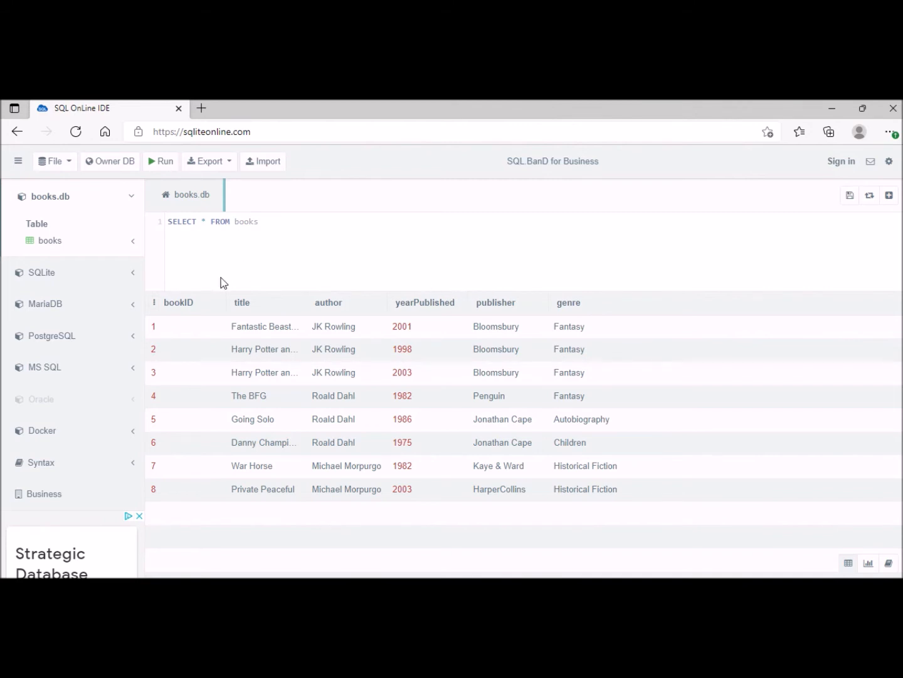
pyautogui.moveTo(264, 353)
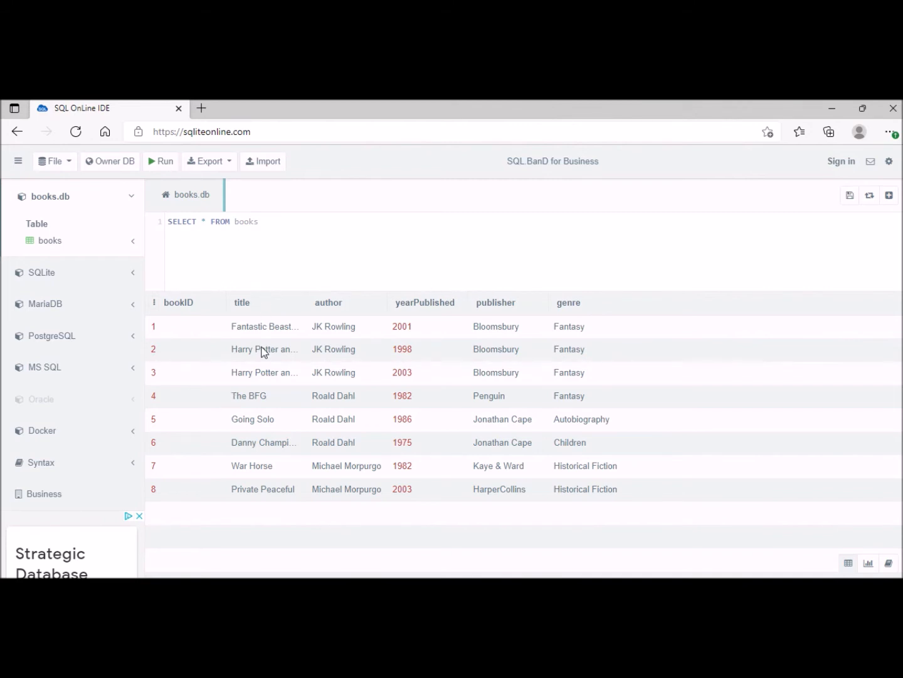
pyautogui.moveTo(253, 292)
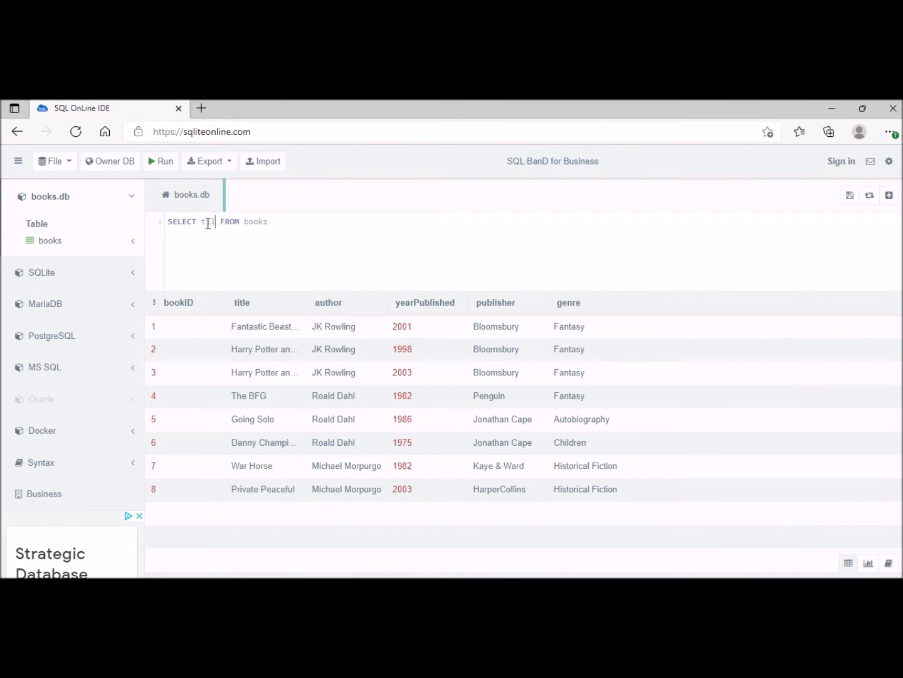
# Change the query to SELECT title FROM books and run it
pyautogui.write('title')
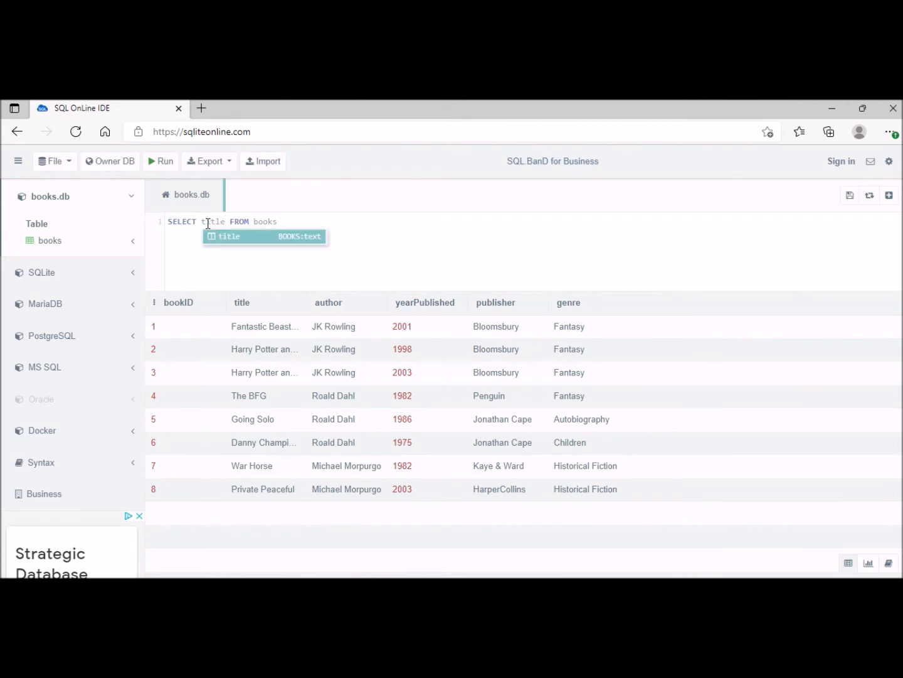
pyautogui.click(160, 160)
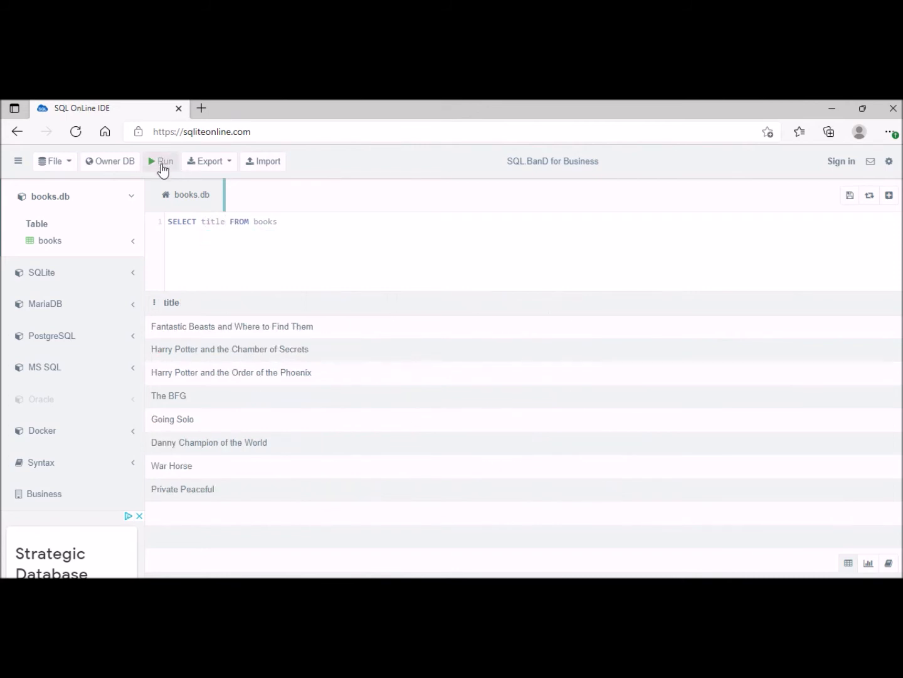
pyautogui.moveTo(260, 261)
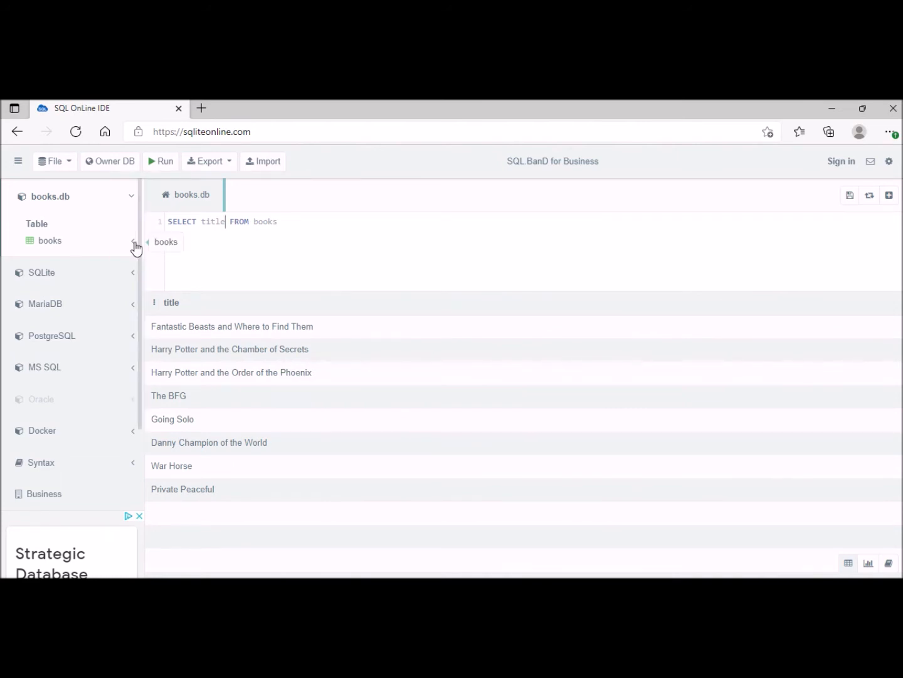
# Expand the books columns in the sidebar and run SELECT title, author FROM books
pyautogui.click(132, 241)
pyautogui.write(',author')
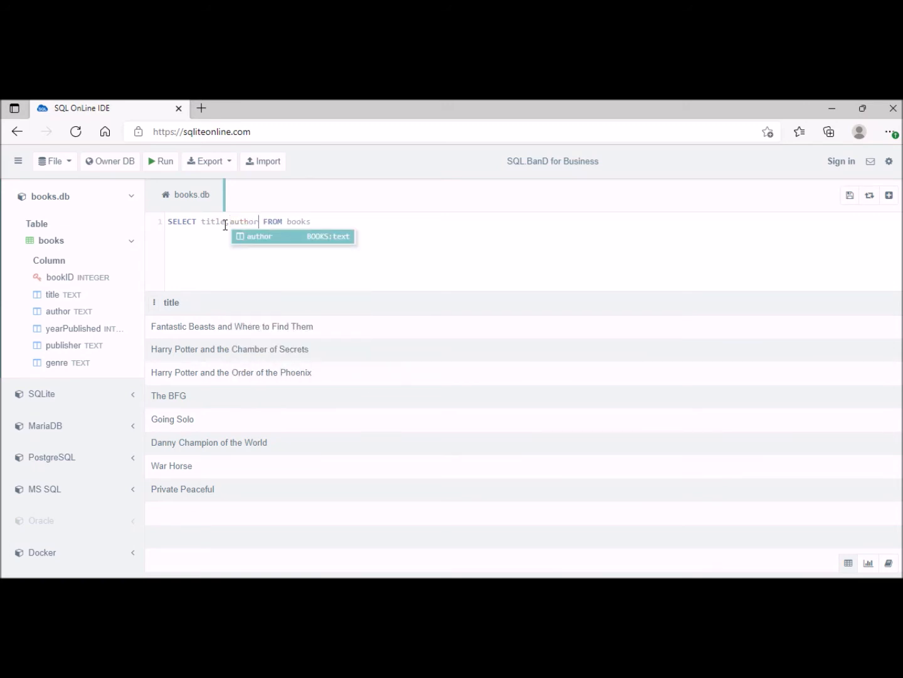
pyautogui.click(160, 161)
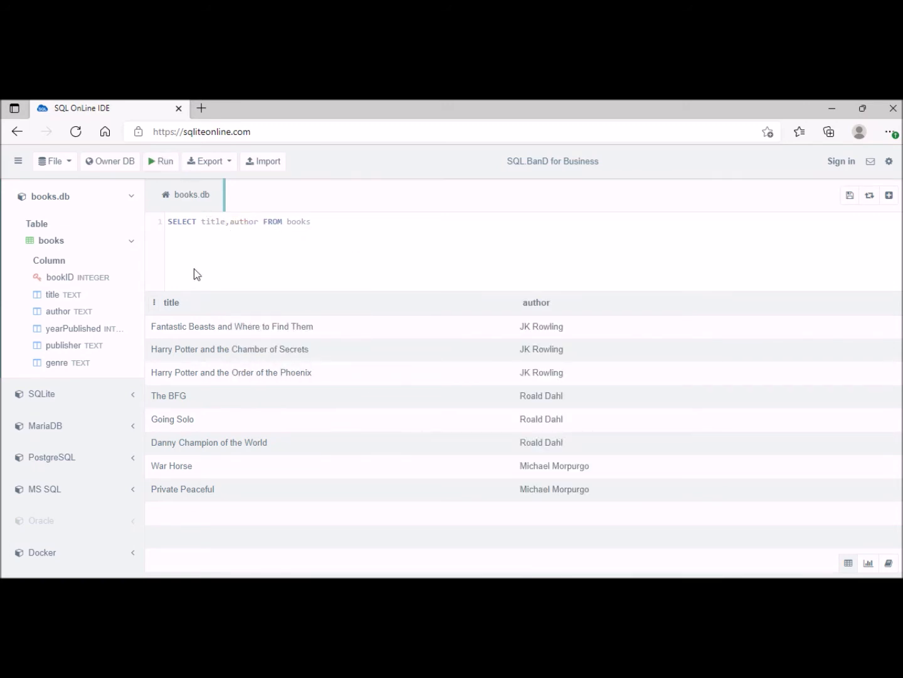
pyautogui.moveTo(553, 314)
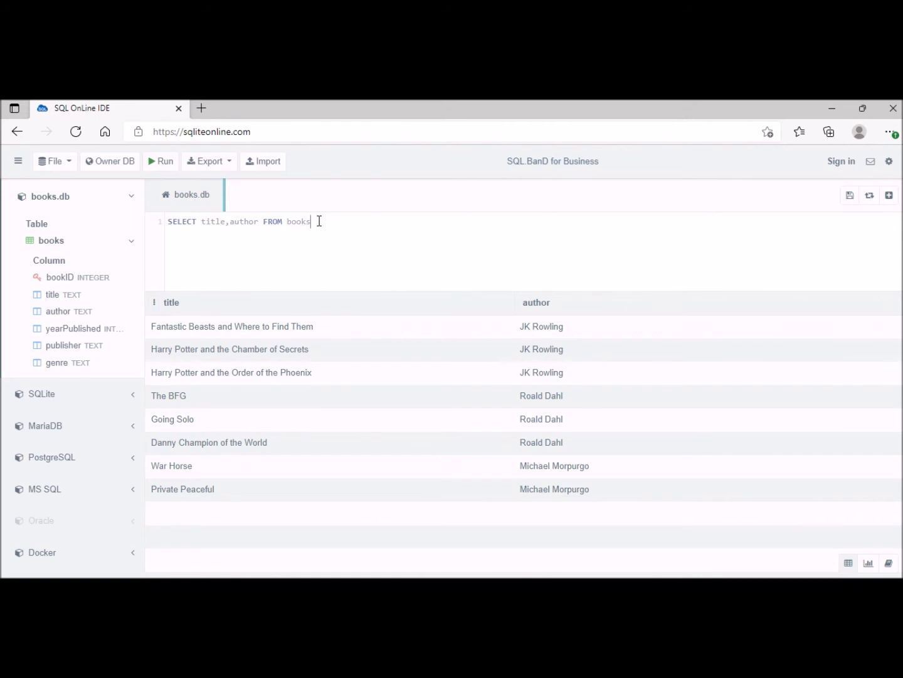
# Add WHERE author="Michael Morpurgo" and run it, returning War Horse and Private Peaceful
pyautogui.write('W')
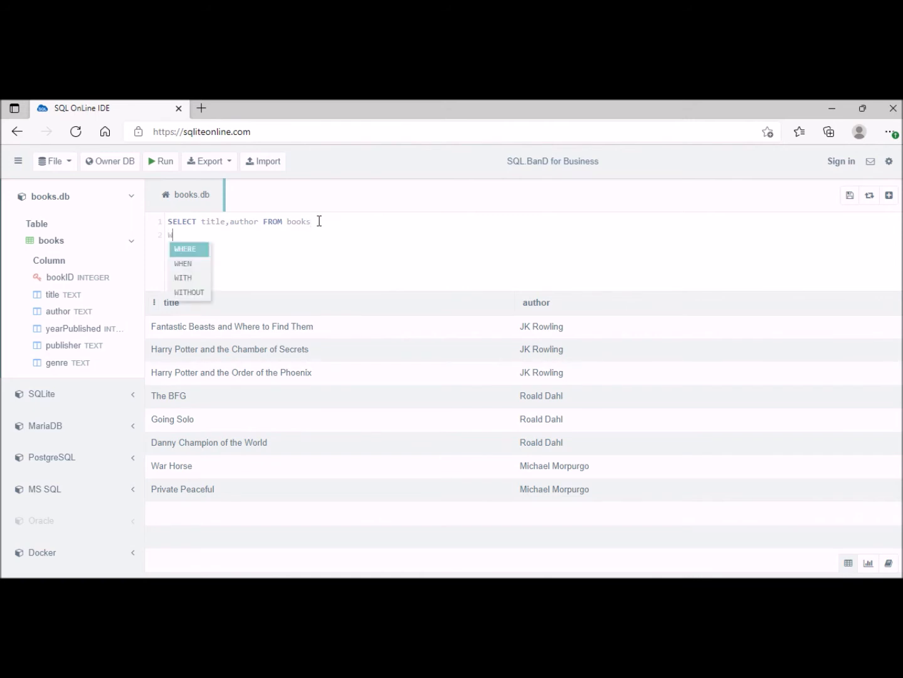
pyautogui.write('HERE author="')
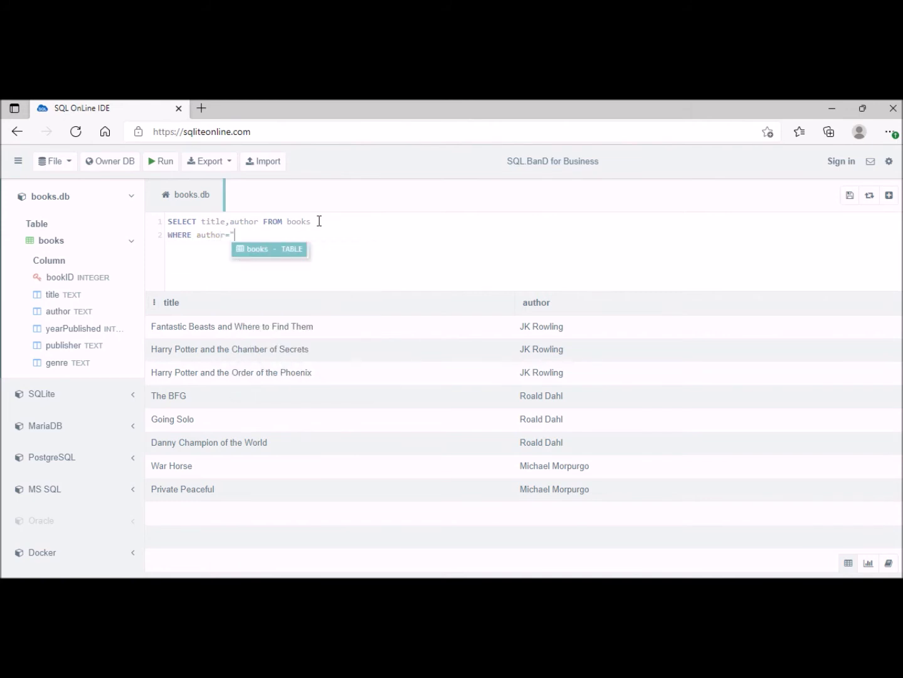
pyautogui.write('Michae')
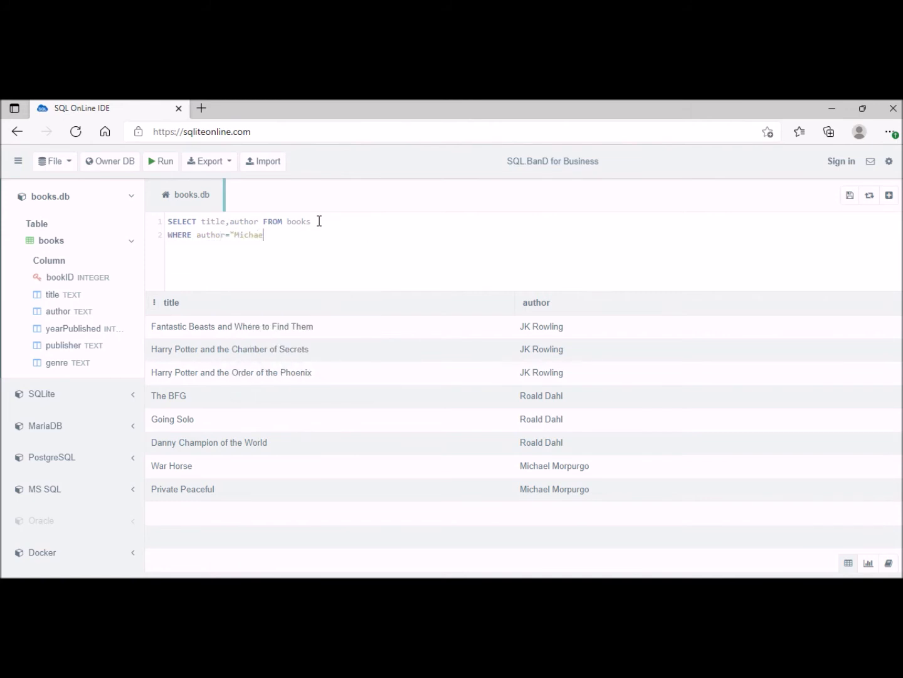
pyautogui.write('l Mor')
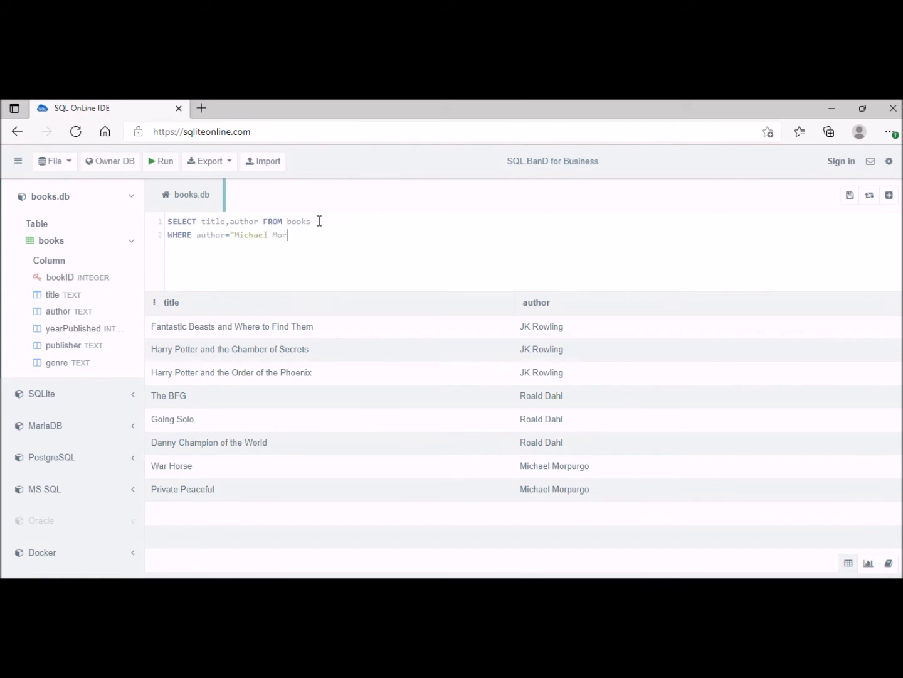
pyautogui.write('purgo')
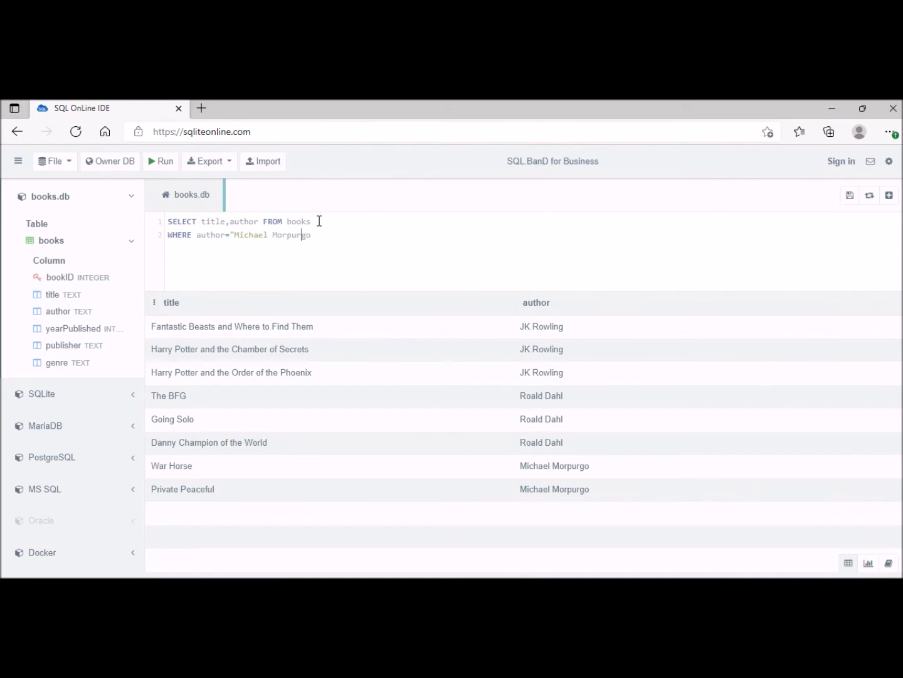
pyautogui.write('"')
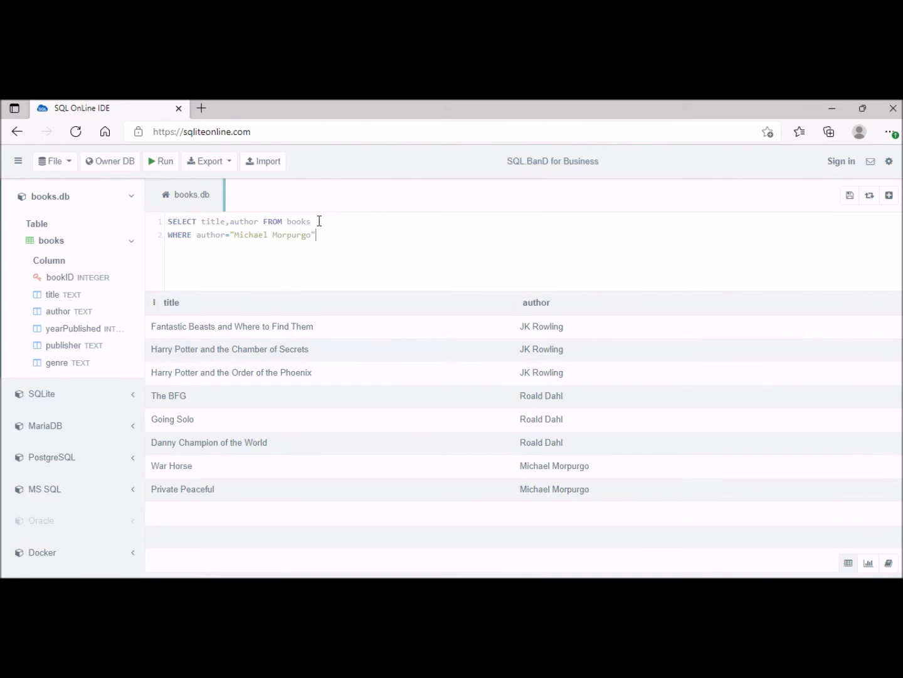
pyautogui.click(161, 161)
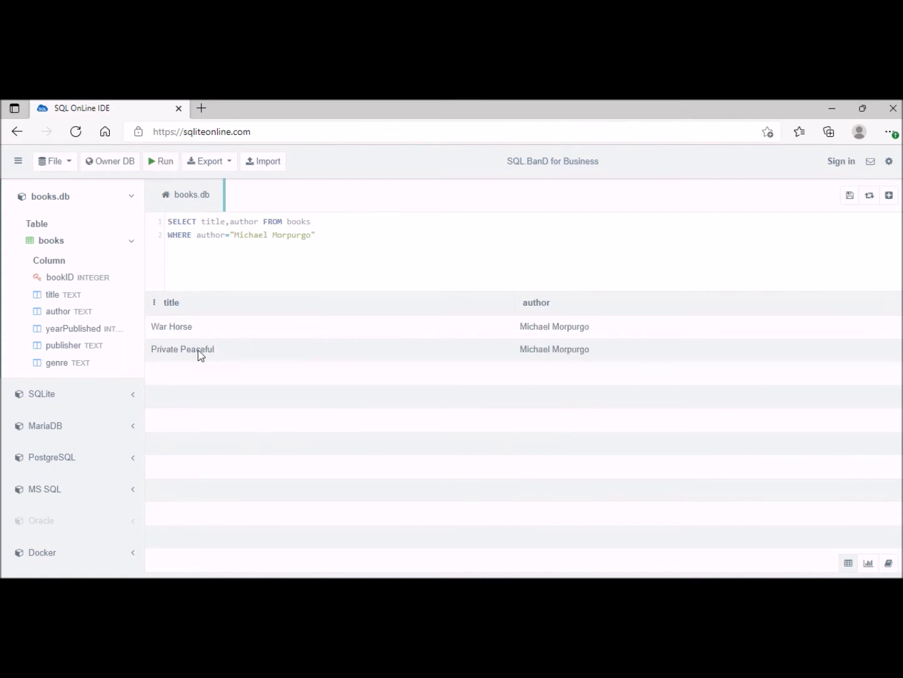
pyautogui.moveTo(294, 351)
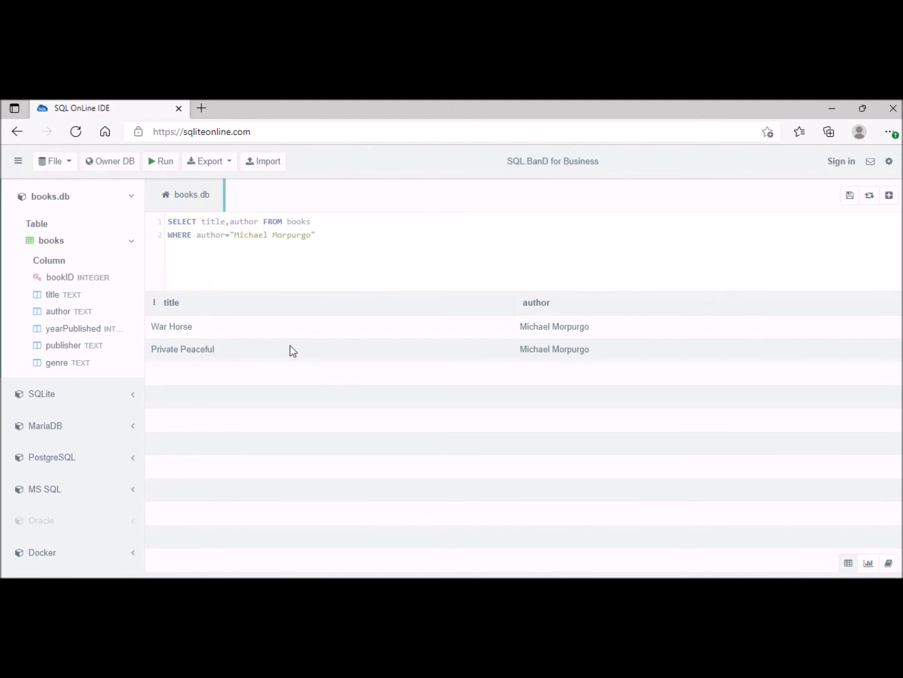
# Add an AND yearPublished condition on a new line after the author filter
pyautogui.click(324, 235)
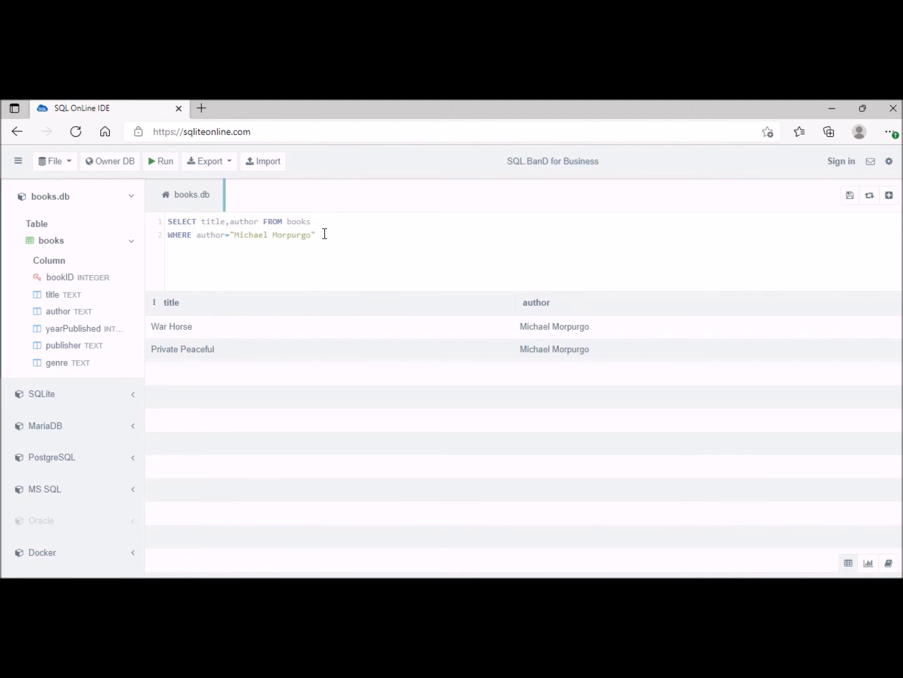
pyautogui.write('AND')
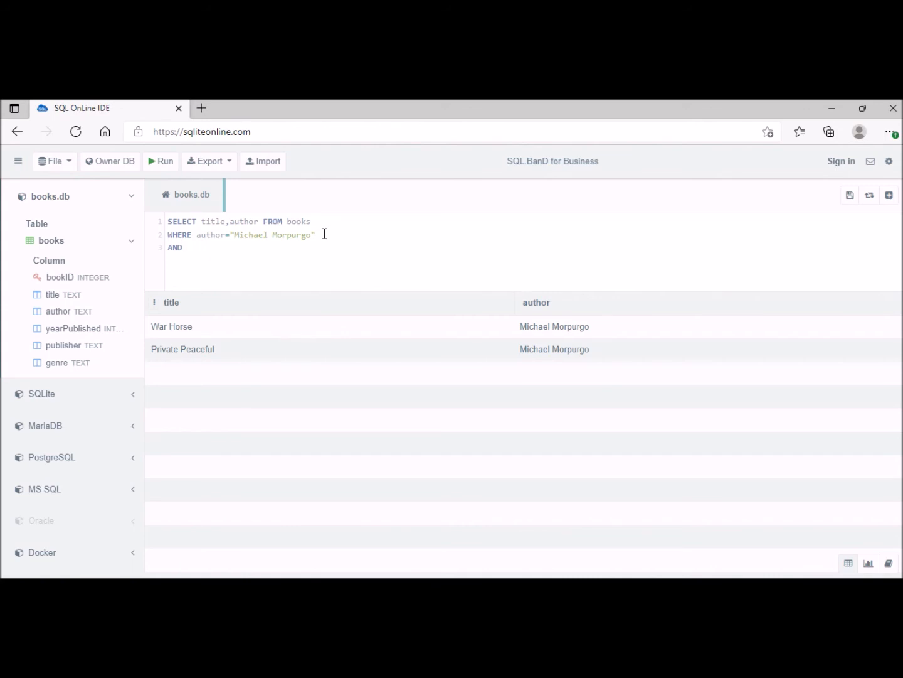
pyautogui.write('ye')
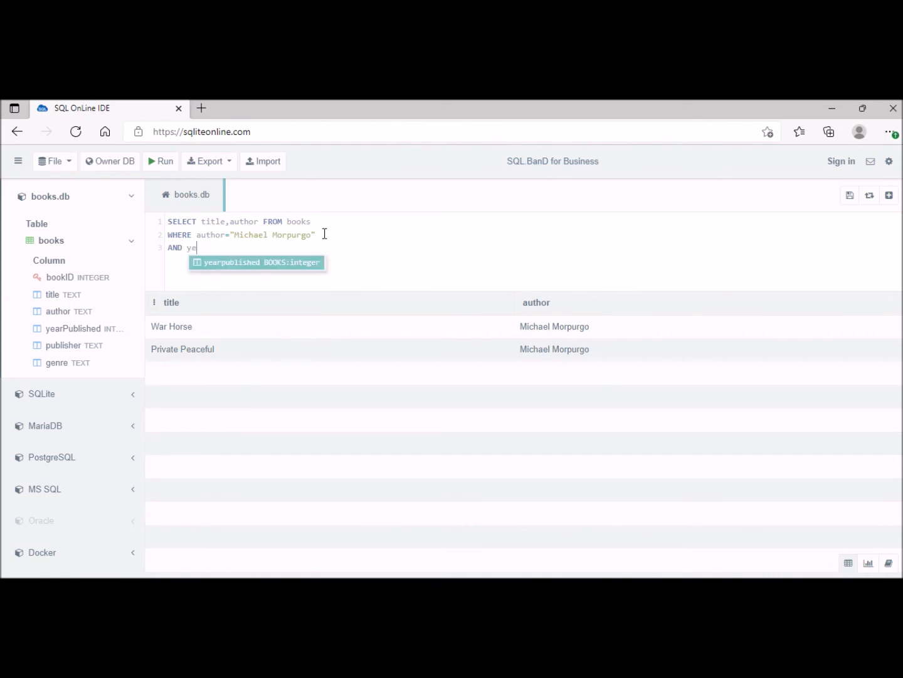
pyautogui.write('arPu')
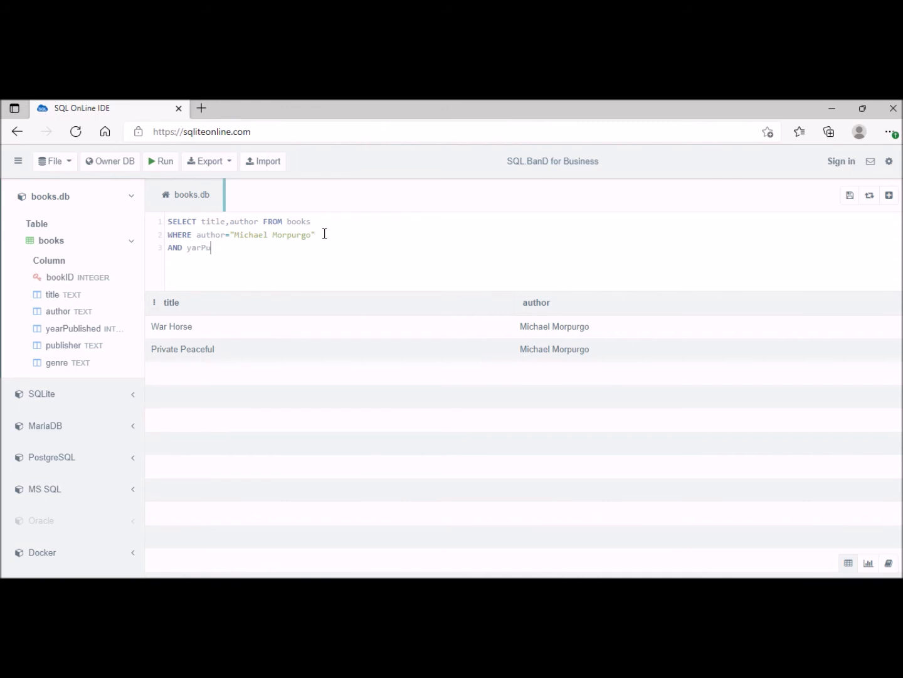
pyautogui.write('bc')
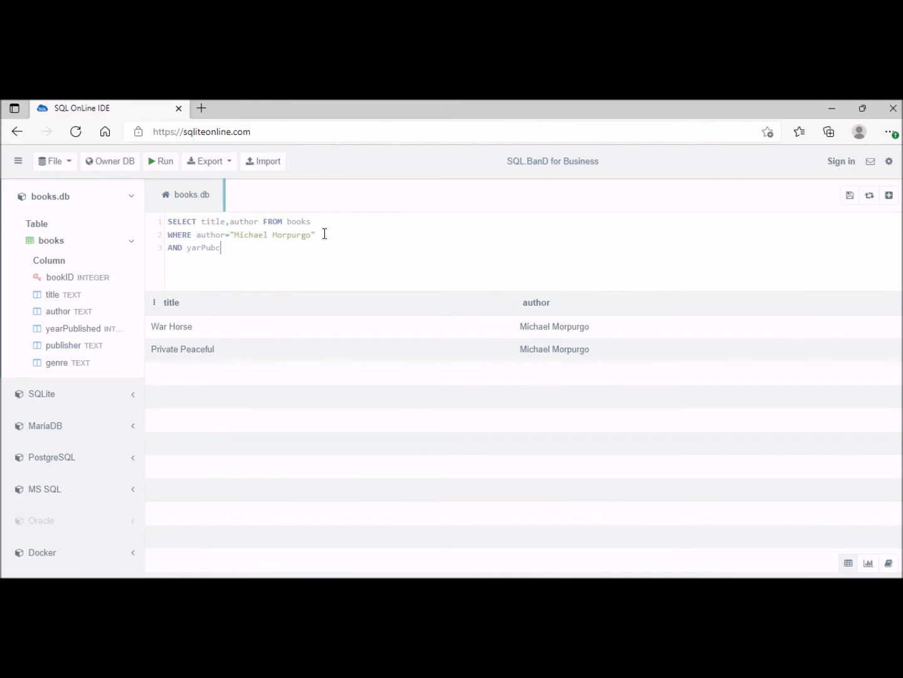
pyautogui.press('Backspace')
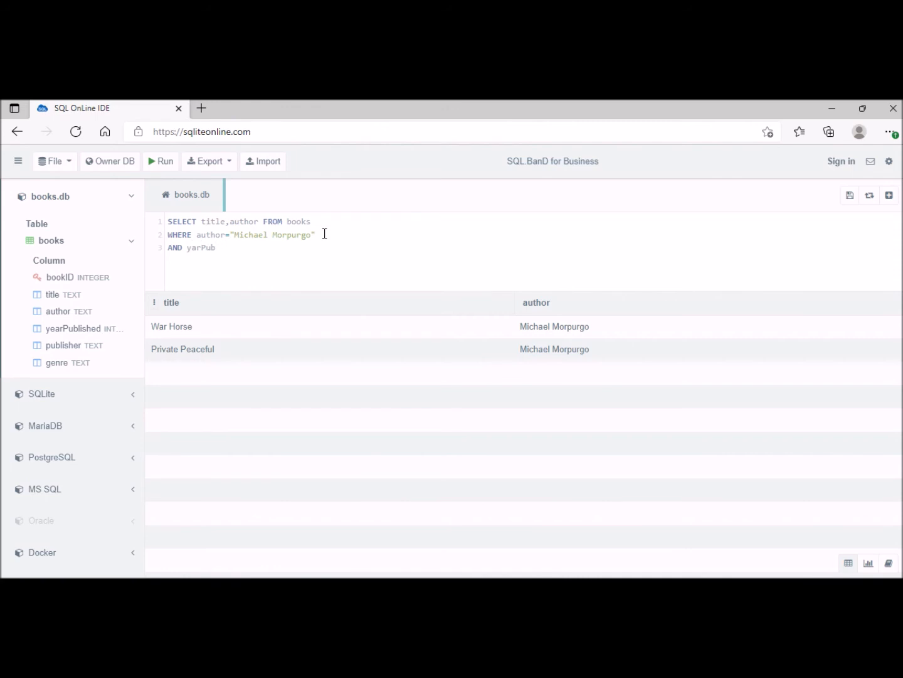
pyautogui.write('lished')
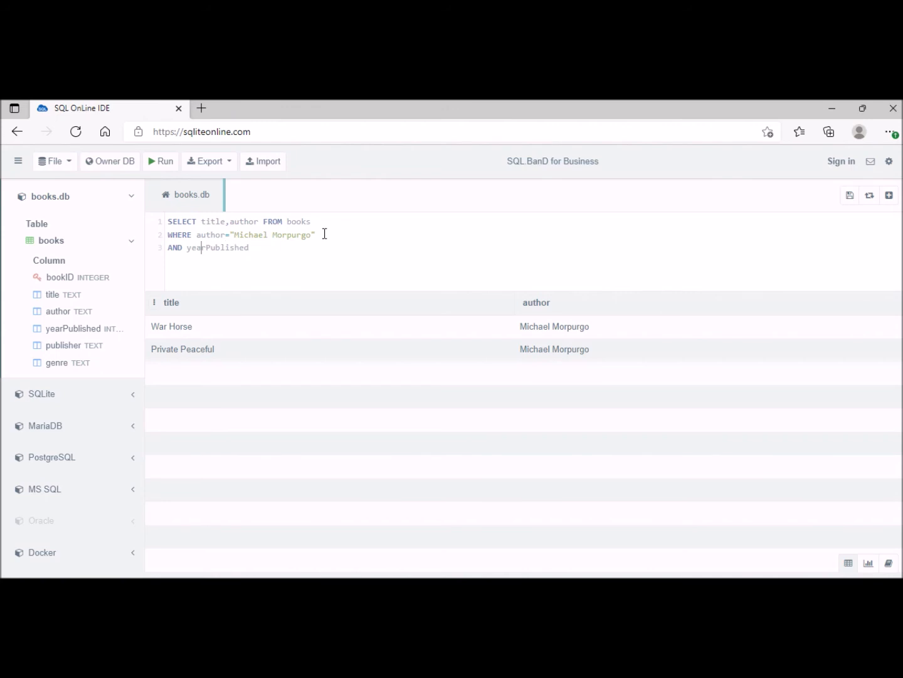
# Complete the condition as yearPublished > 2000 and run it, leaving only Private Peaceful
pyautogui.click(250, 247)
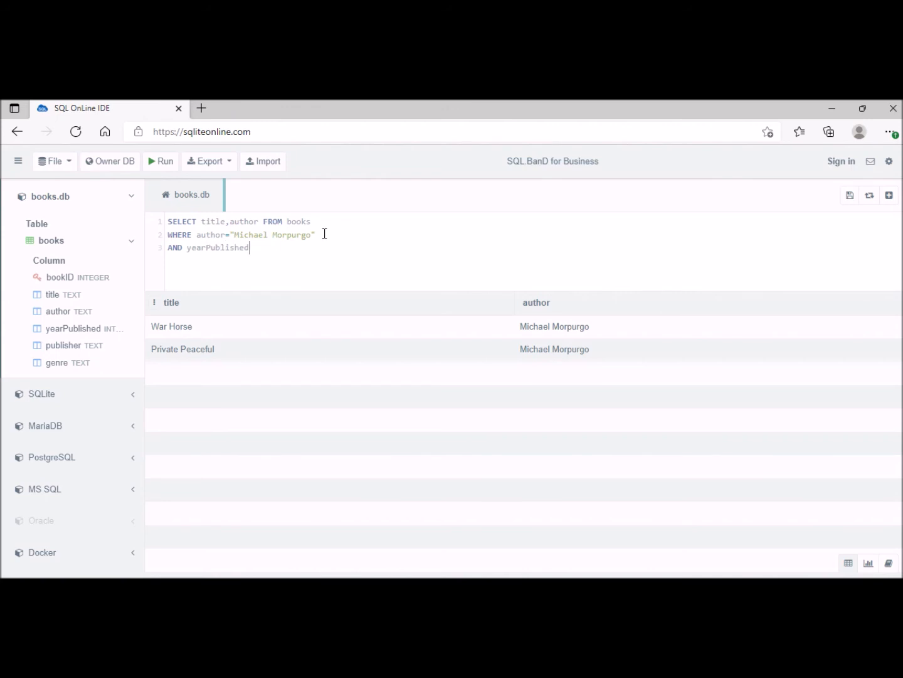
pyautogui.write('> 200')
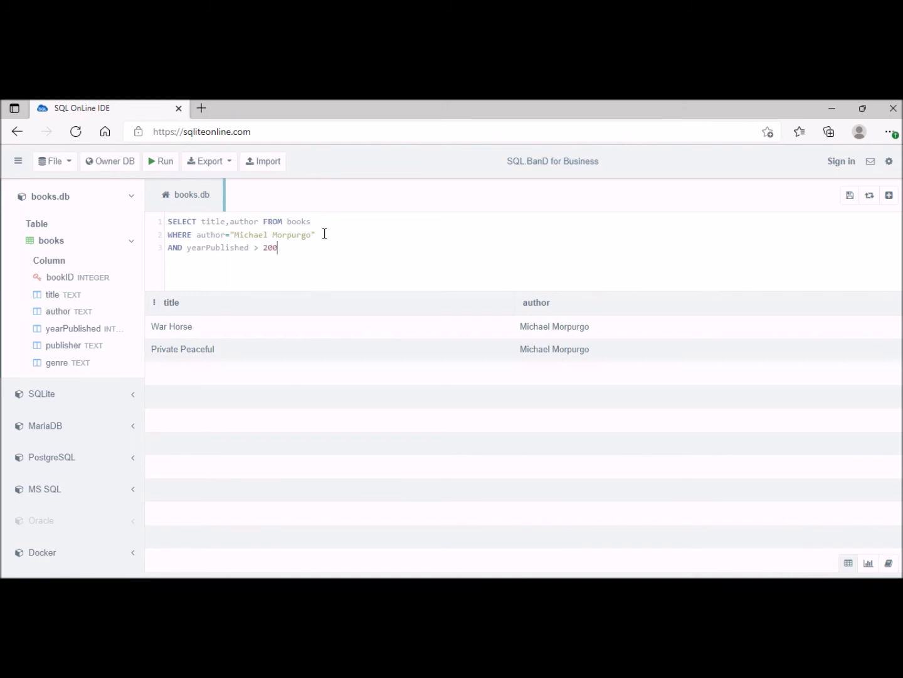
pyautogui.write('0')
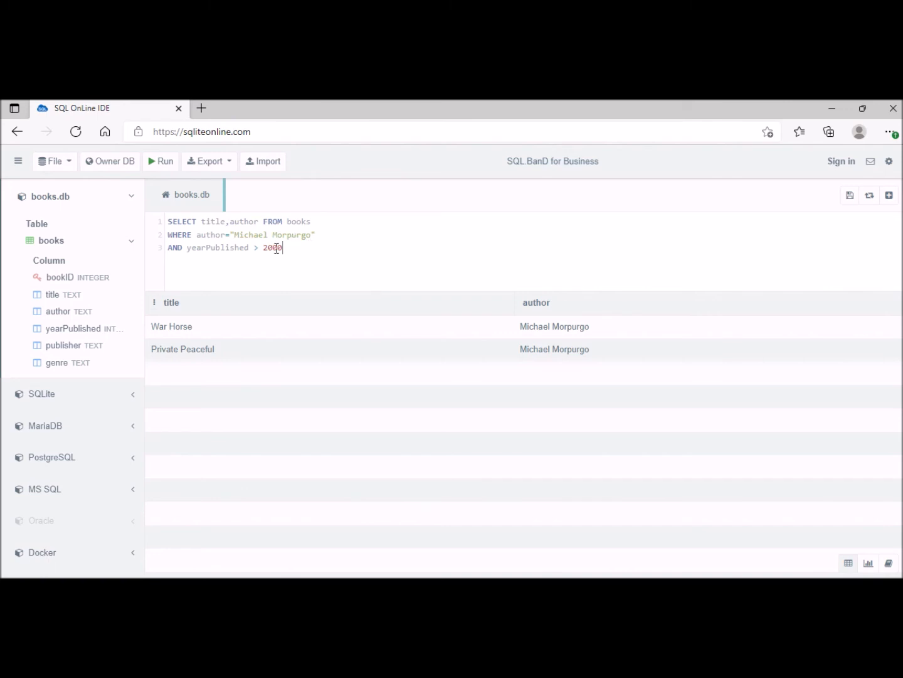
pyautogui.click(161, 161)
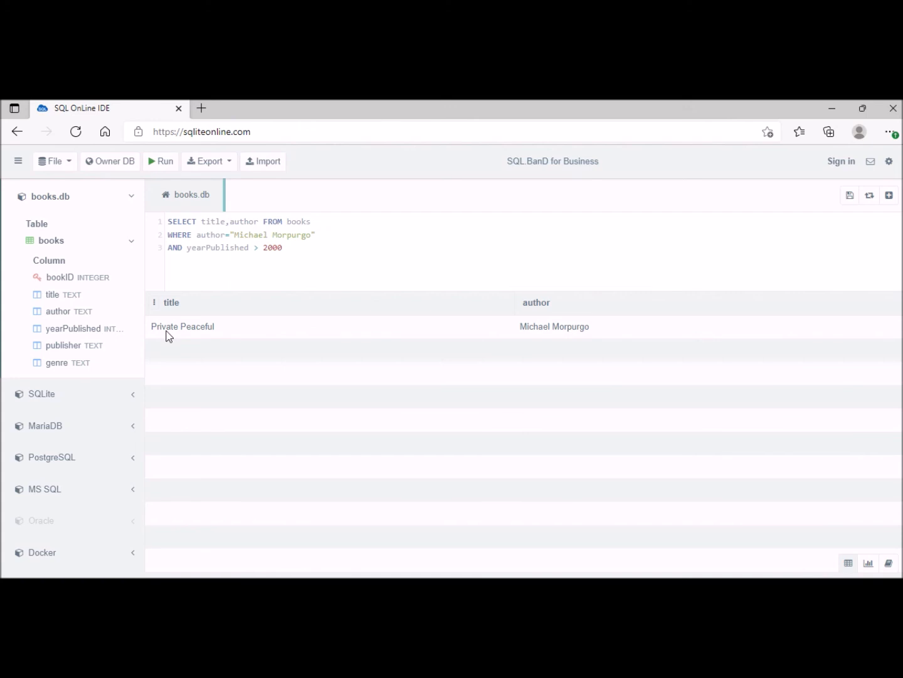
pyautogui.click(169, 235)
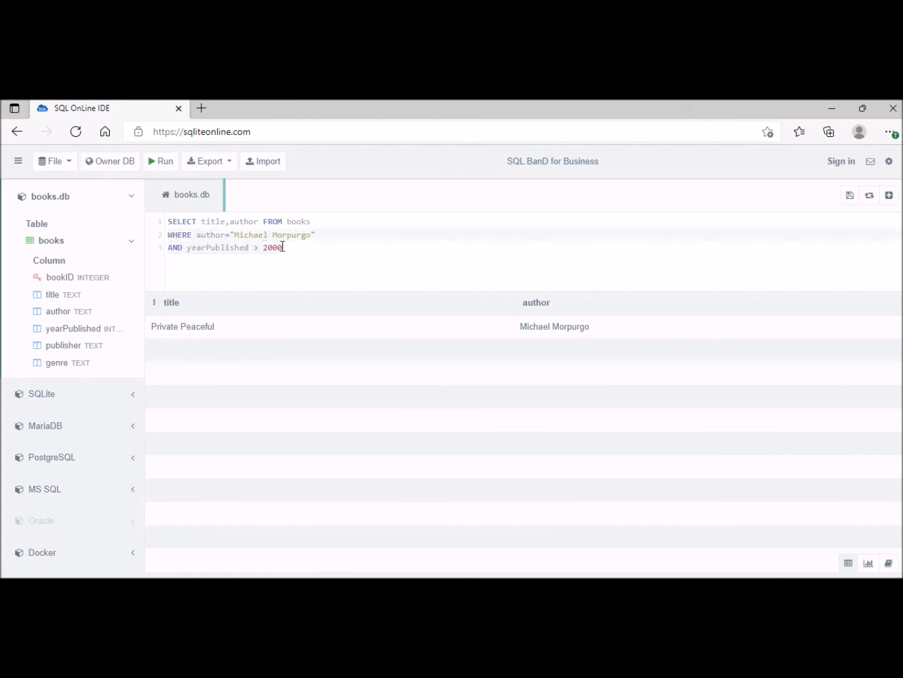
# Replace the WHERE lines with ORDER BY title ASC and run it, listing all eight books alphabetically
pyautogui.press('Backspace')
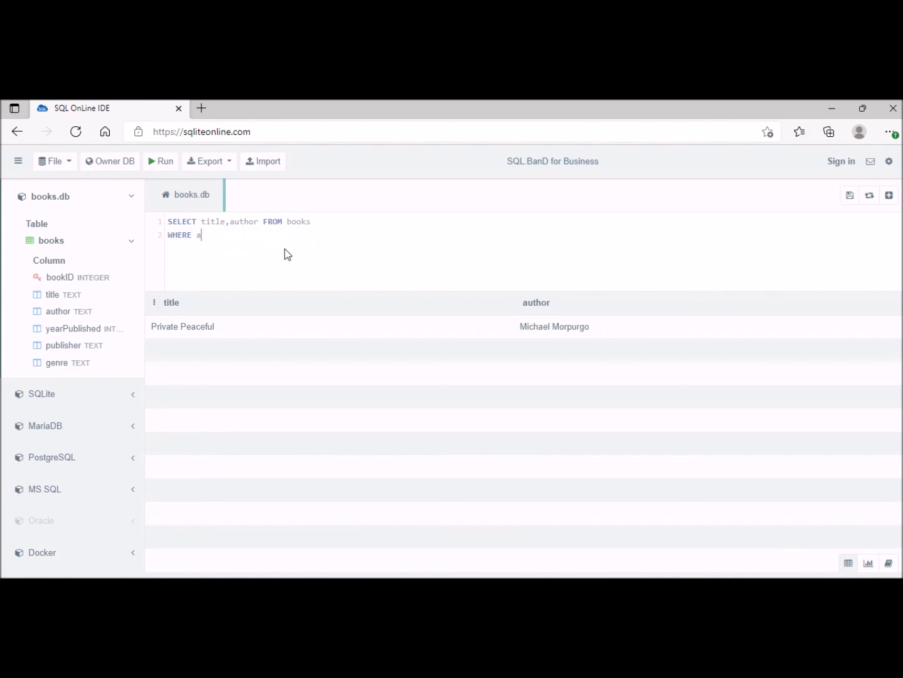
pyautogui.write('ORD')
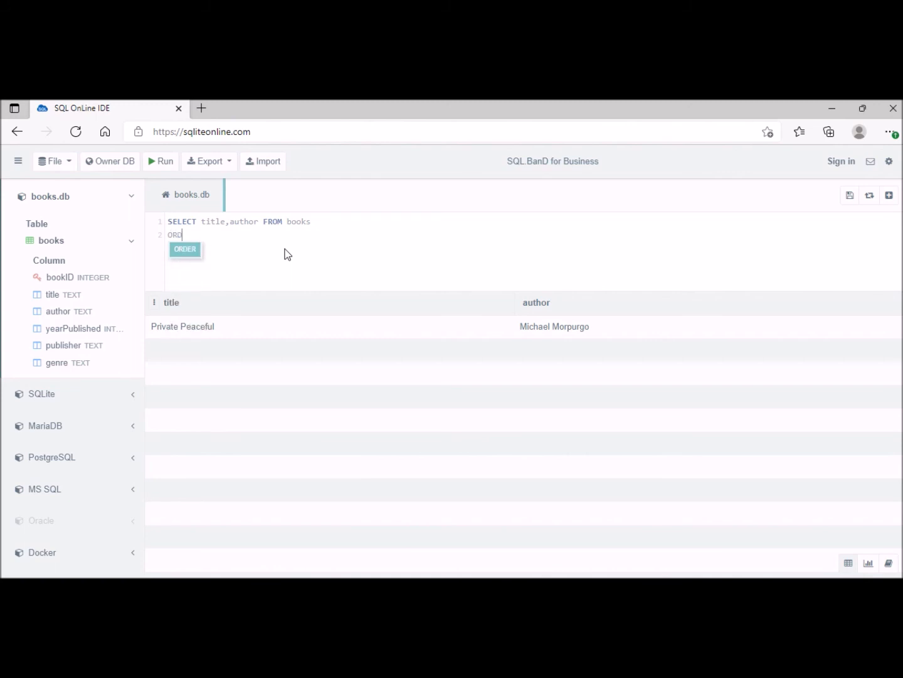
pyautogui.write('ER BY')
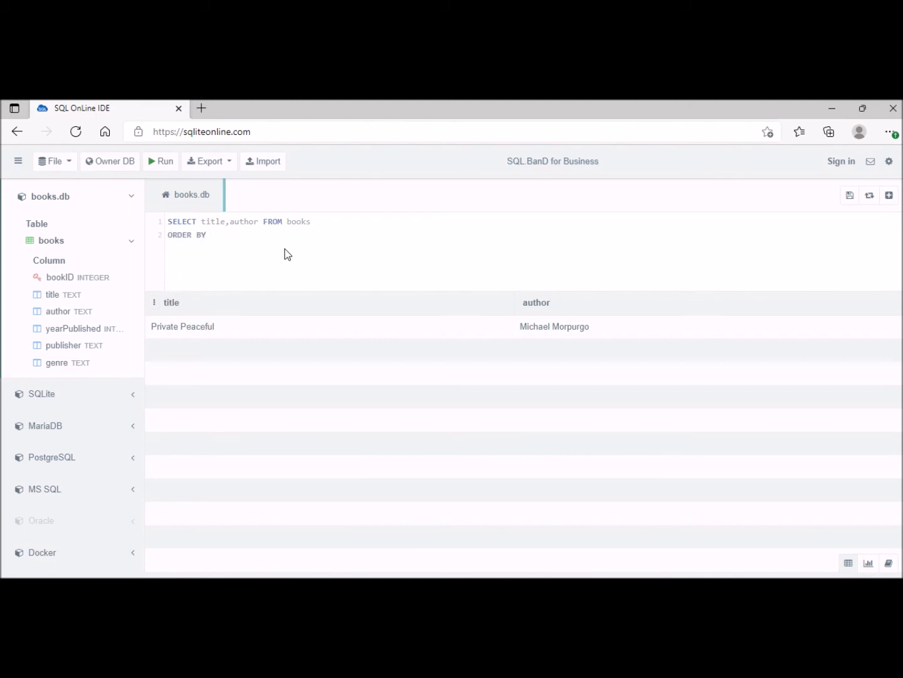
pyautogui.write('tt')
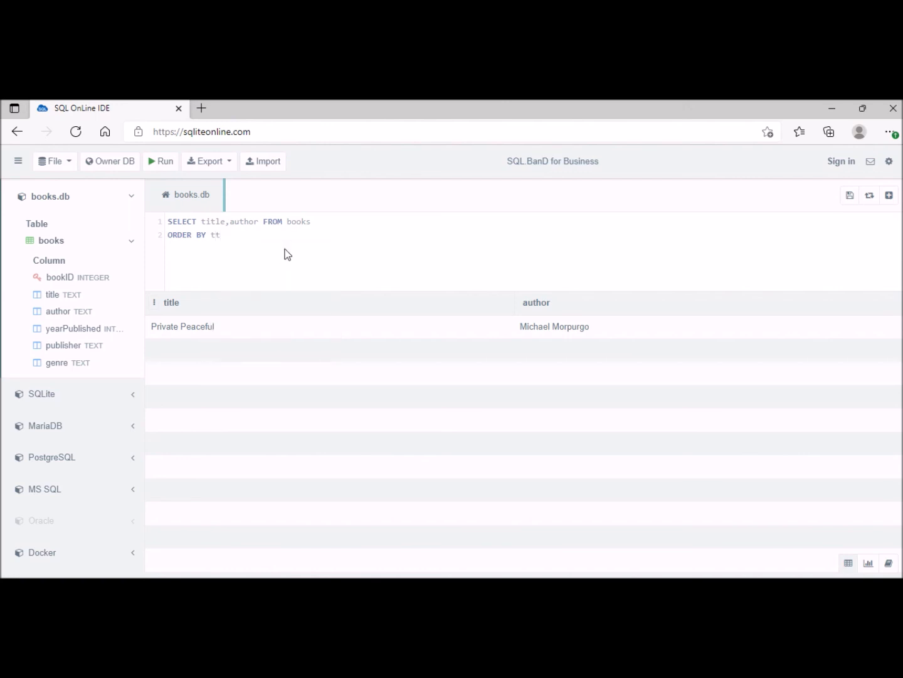
pyautogui.write('i')
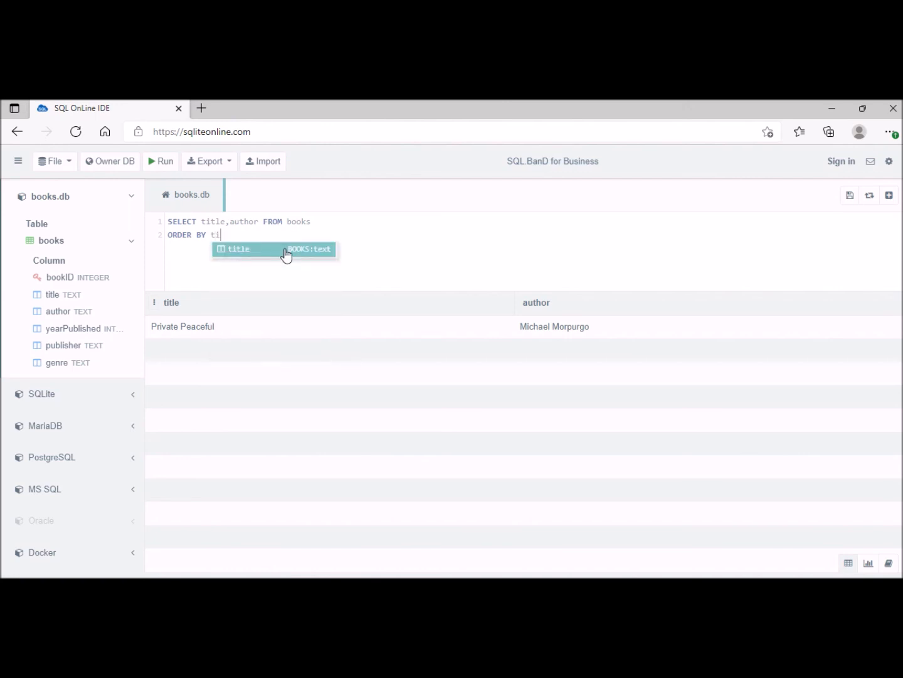
pyautogui.write('tle')
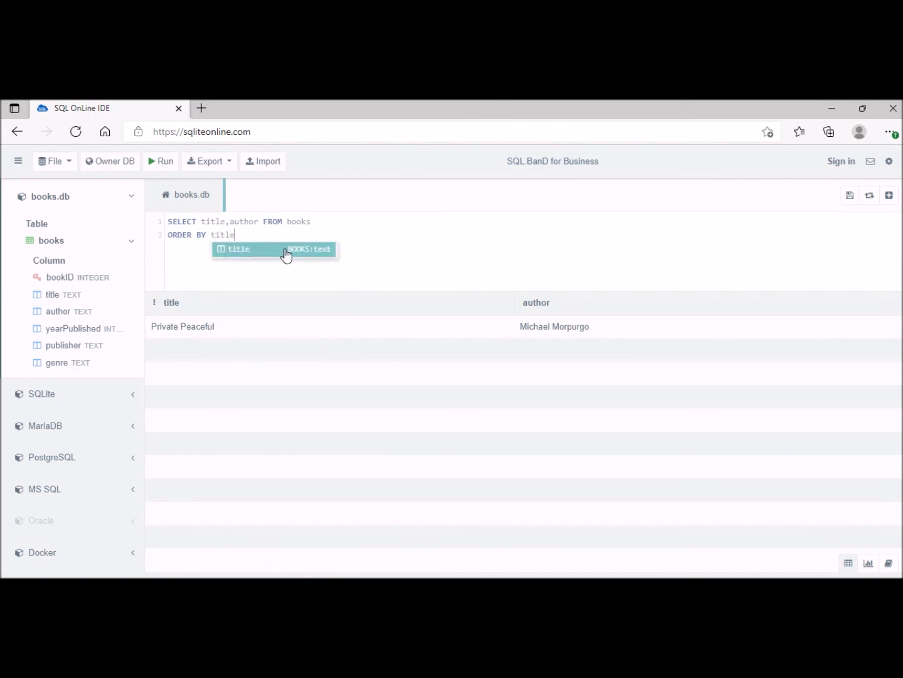
pyautogui.write('A')
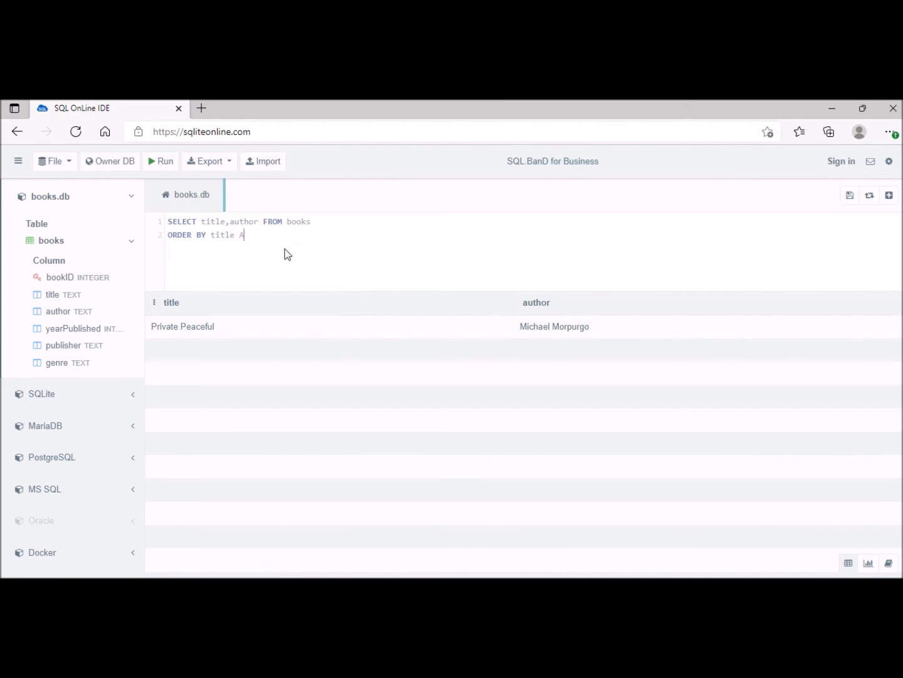
pyautogui.write('SC')
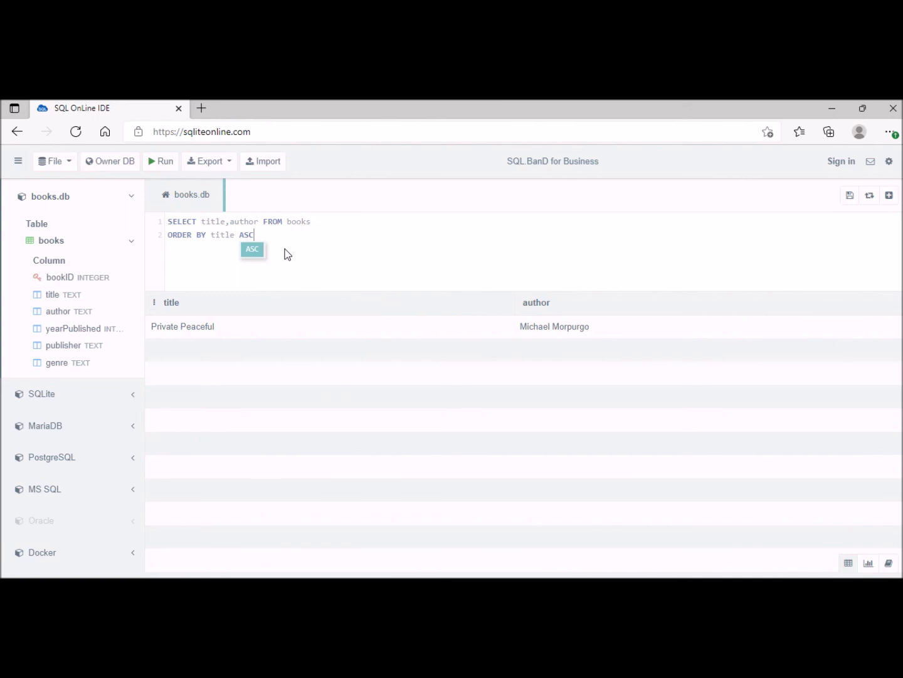
pyautogui.press('Backspace')
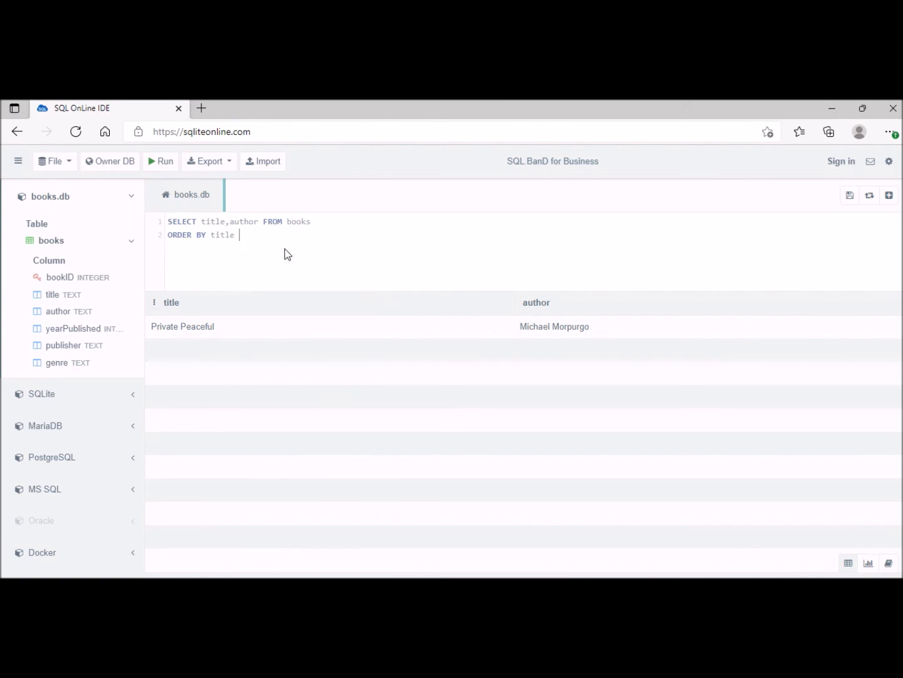
pyautogui.write('ASC')
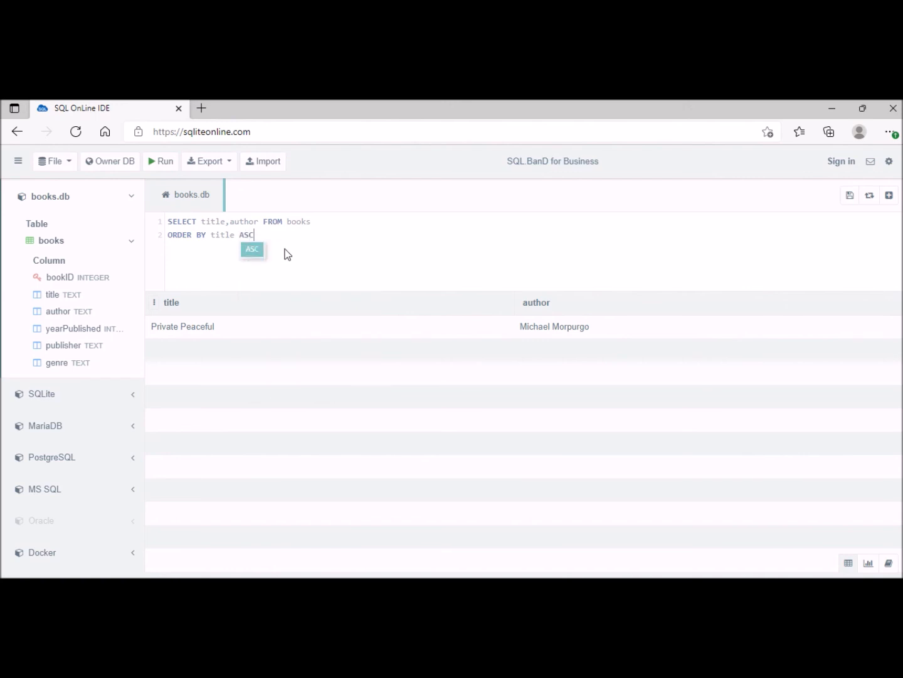
pyautogui.click(161, 161)
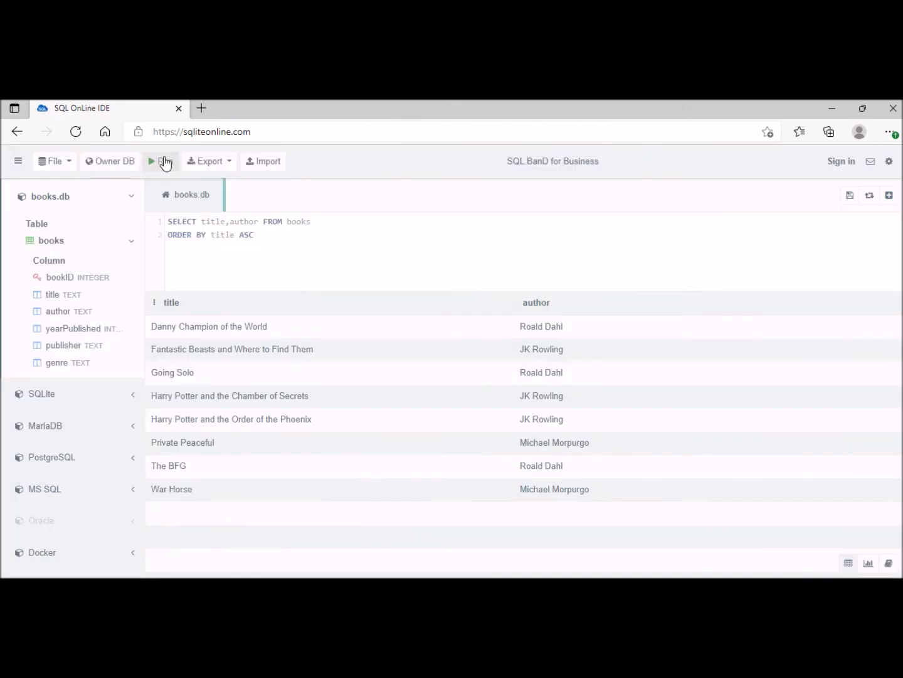
pyautogui.moveTo(157, 334)
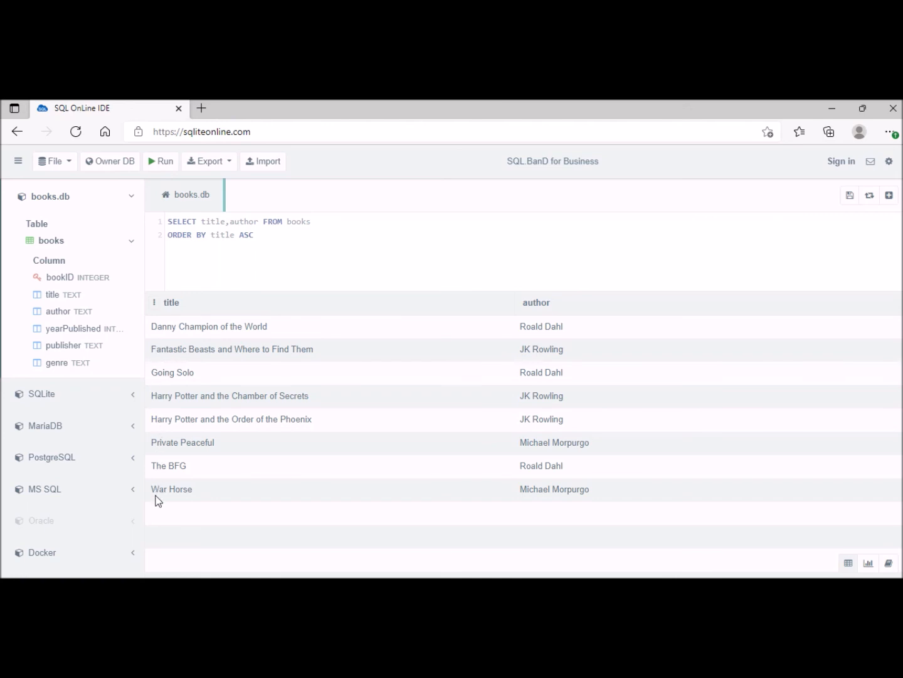
pyautogui.moveTo(266, 271)
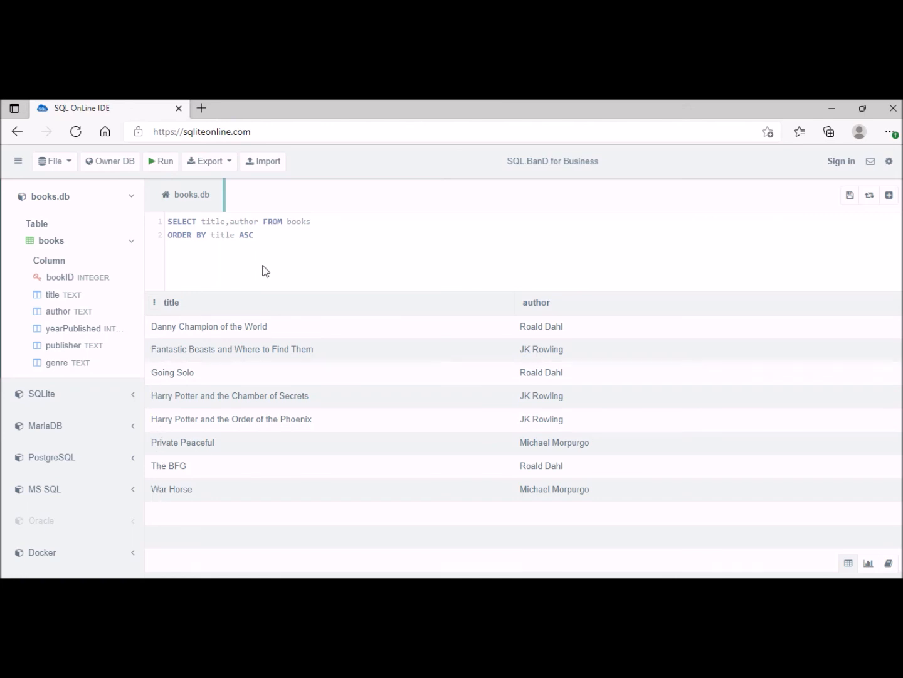